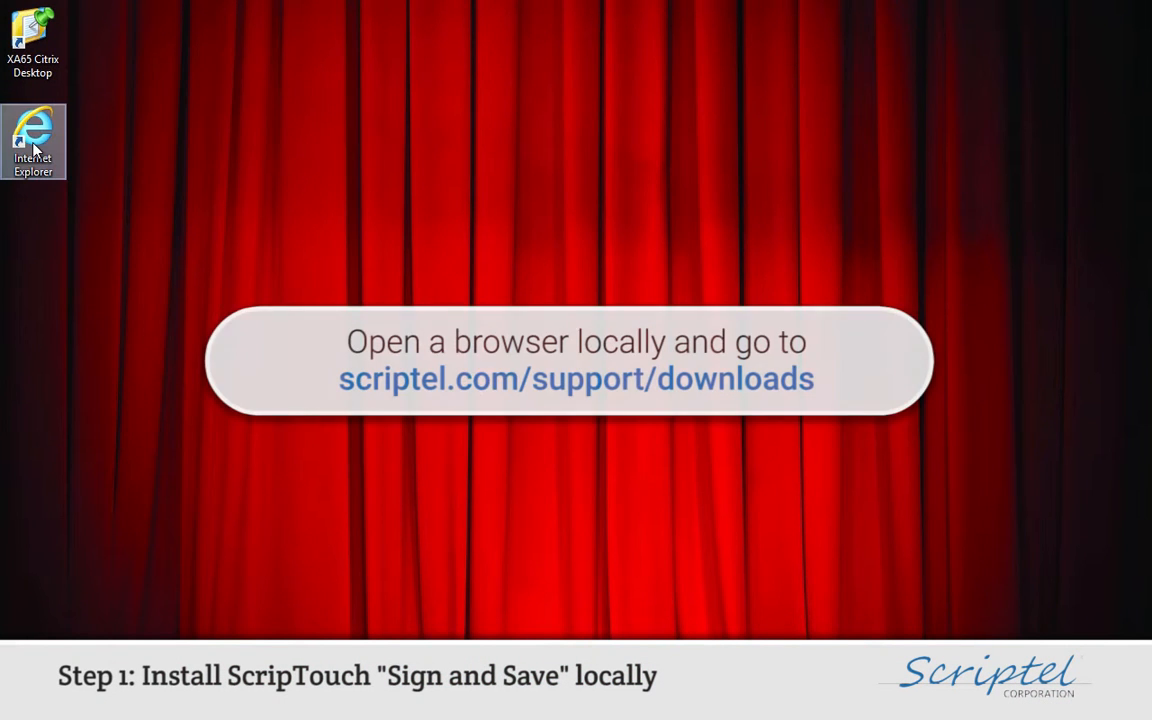
Launch Internet Explorer and go to scriptel.com/support/downloads
double_click(32, 140)
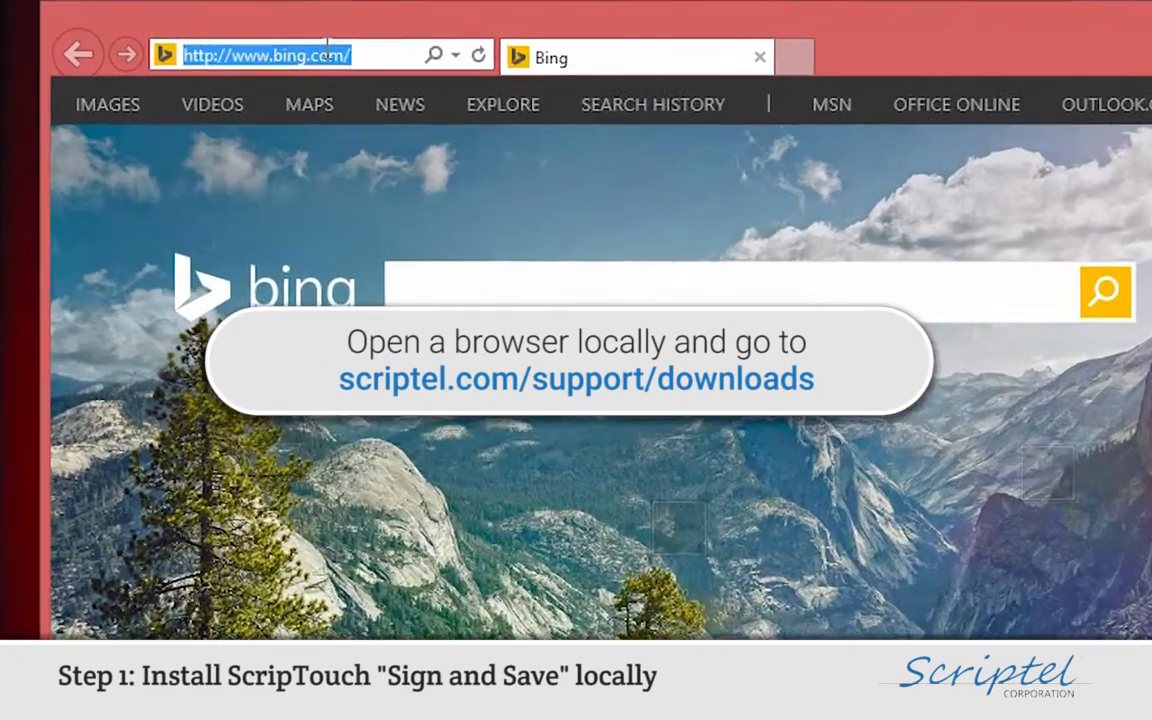
type("scriptel.com/")
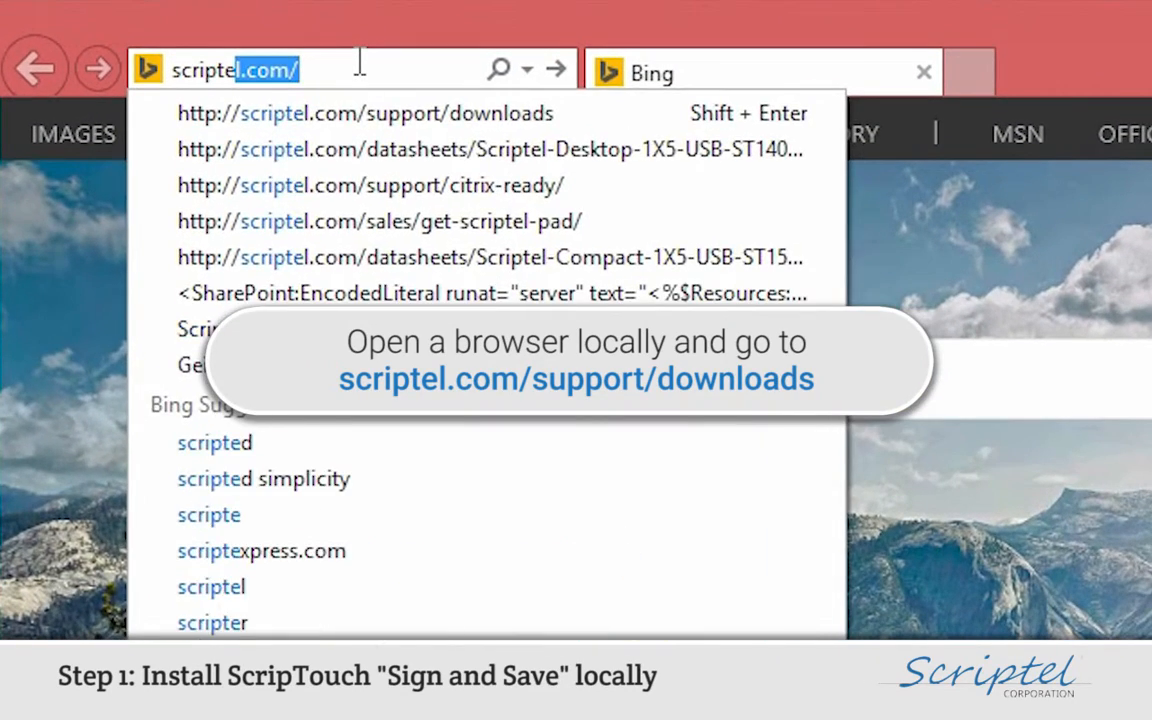
type("scriptel.com/")
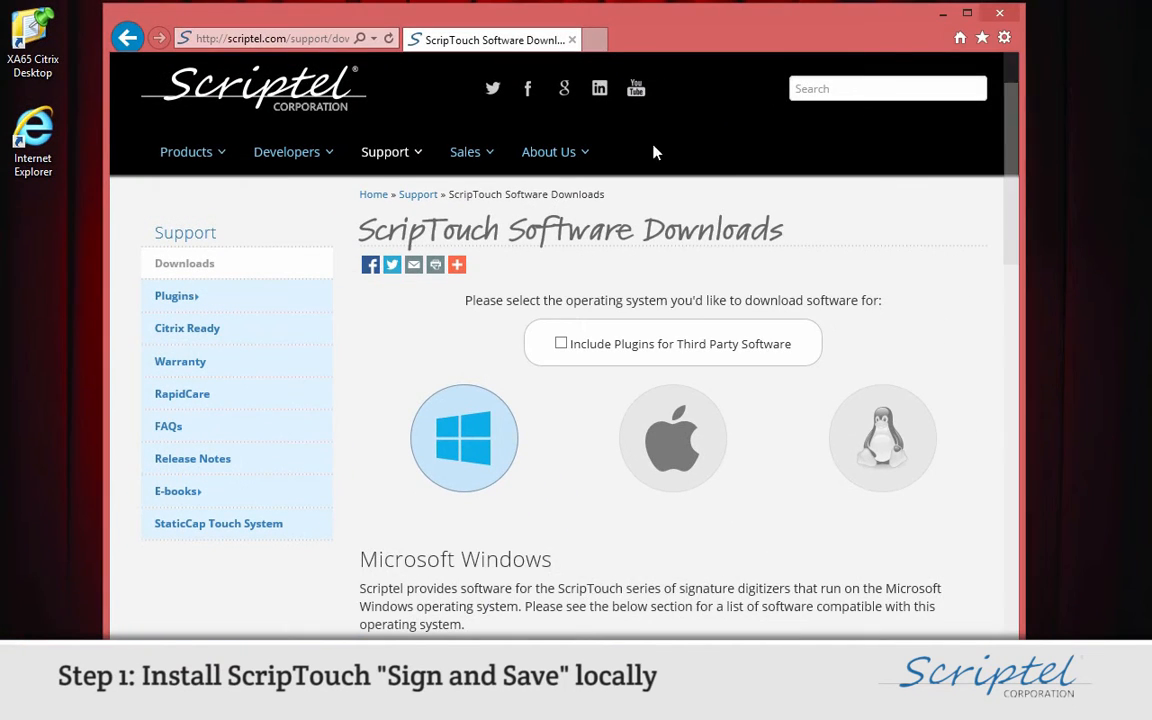
Download the ScripTouch Sign and Save installer from the page and run it
scroll("down", 3)
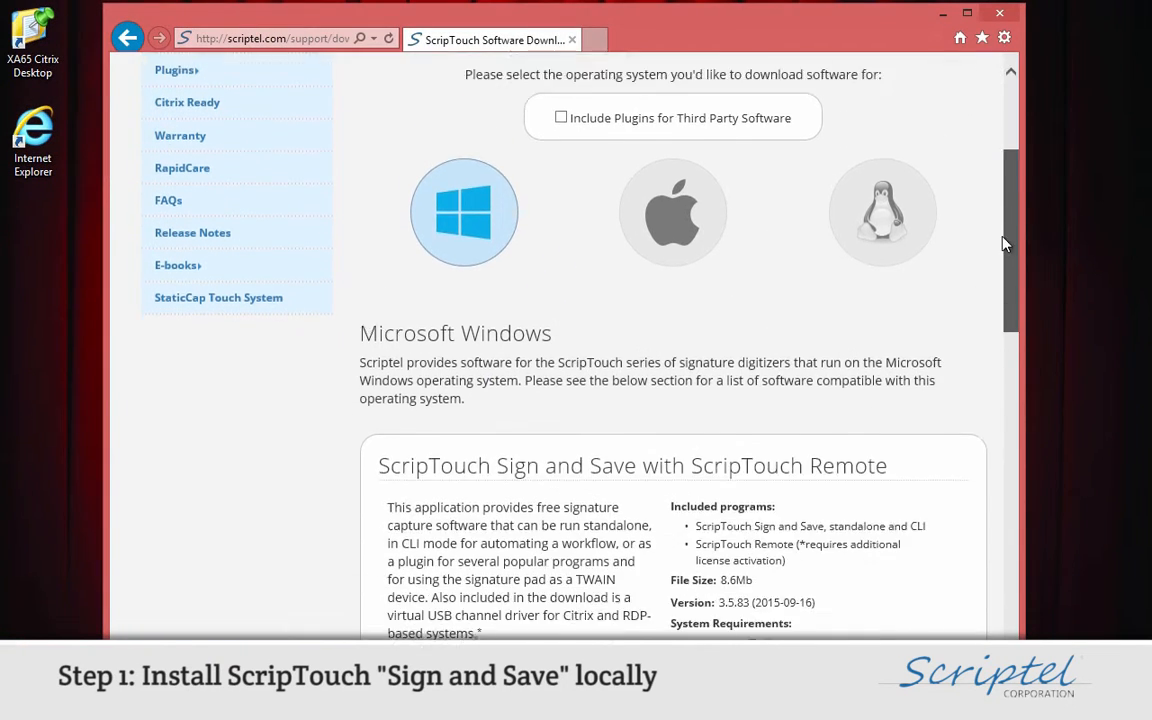
scroll("down", 3)
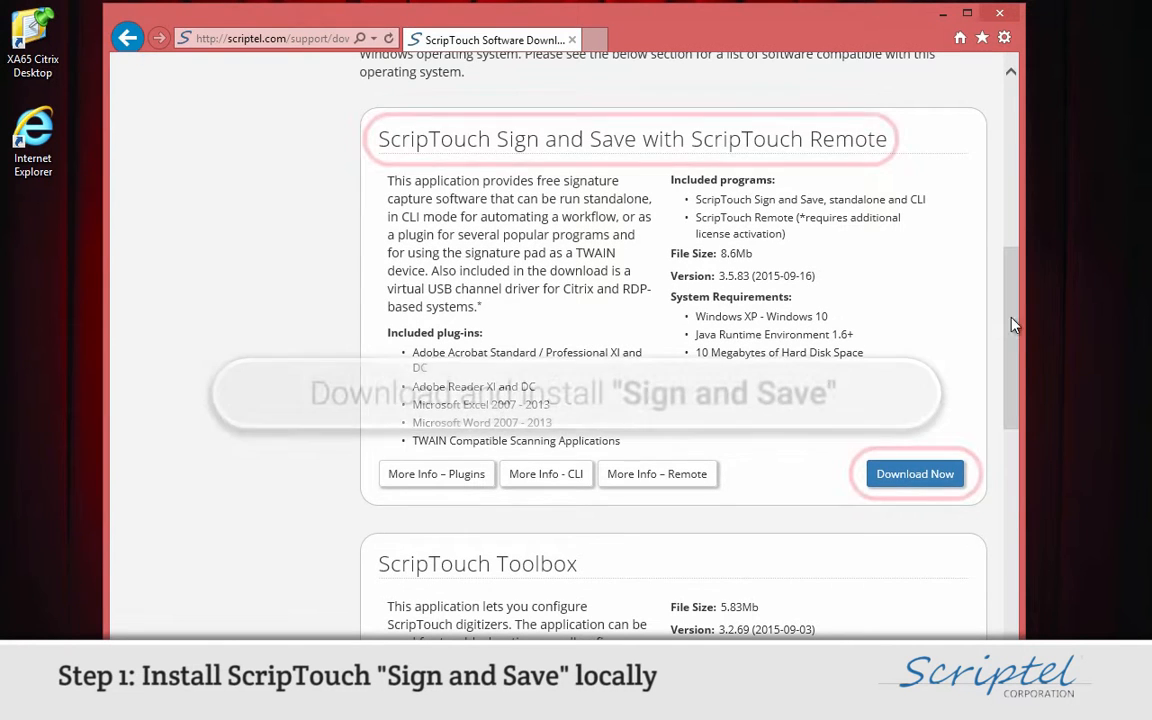
left_click(914, 472)
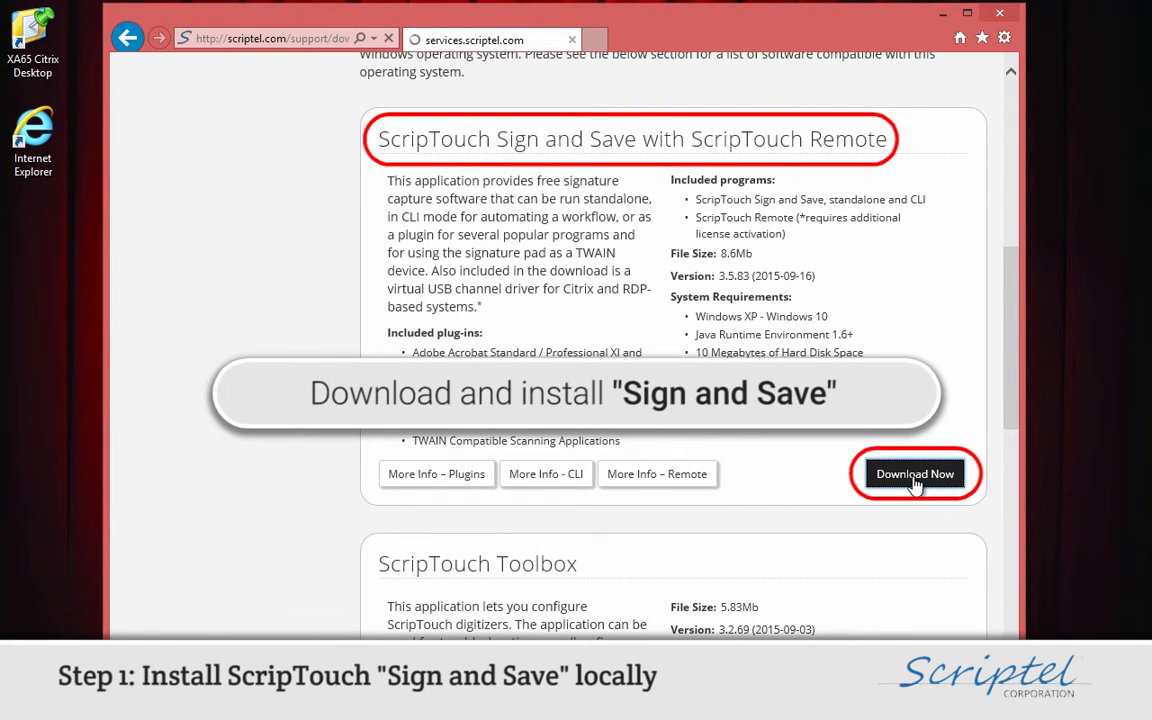
left_click(914, 472)
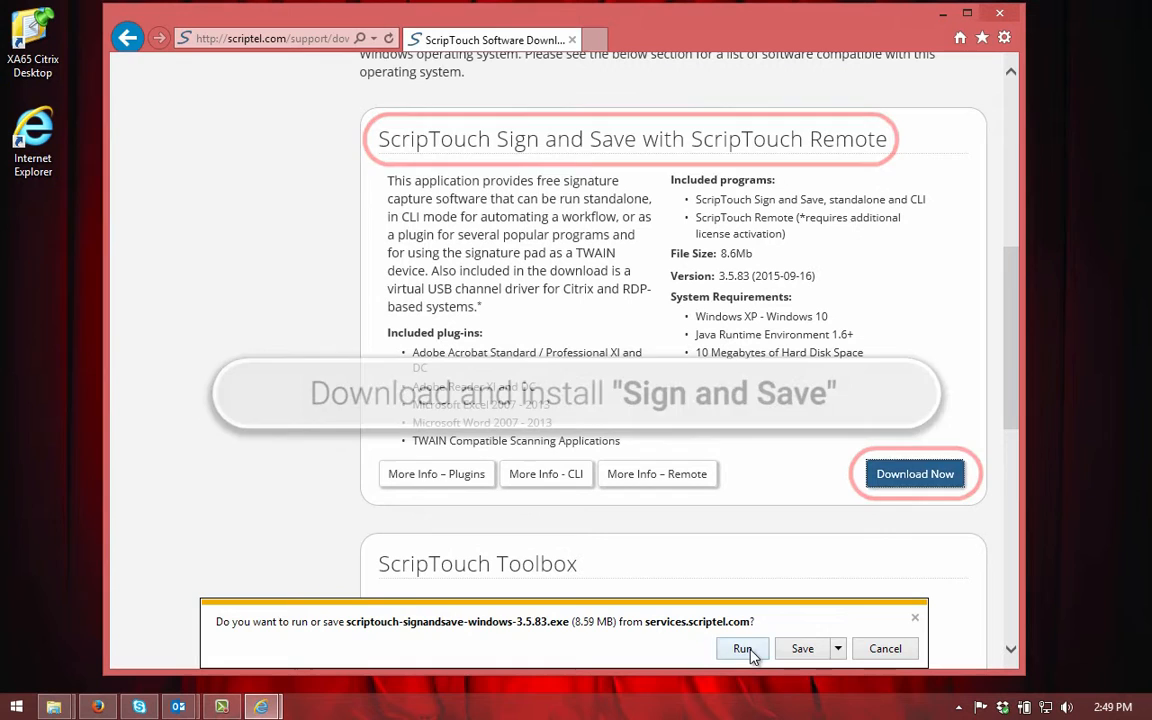
left_click(742, 648)
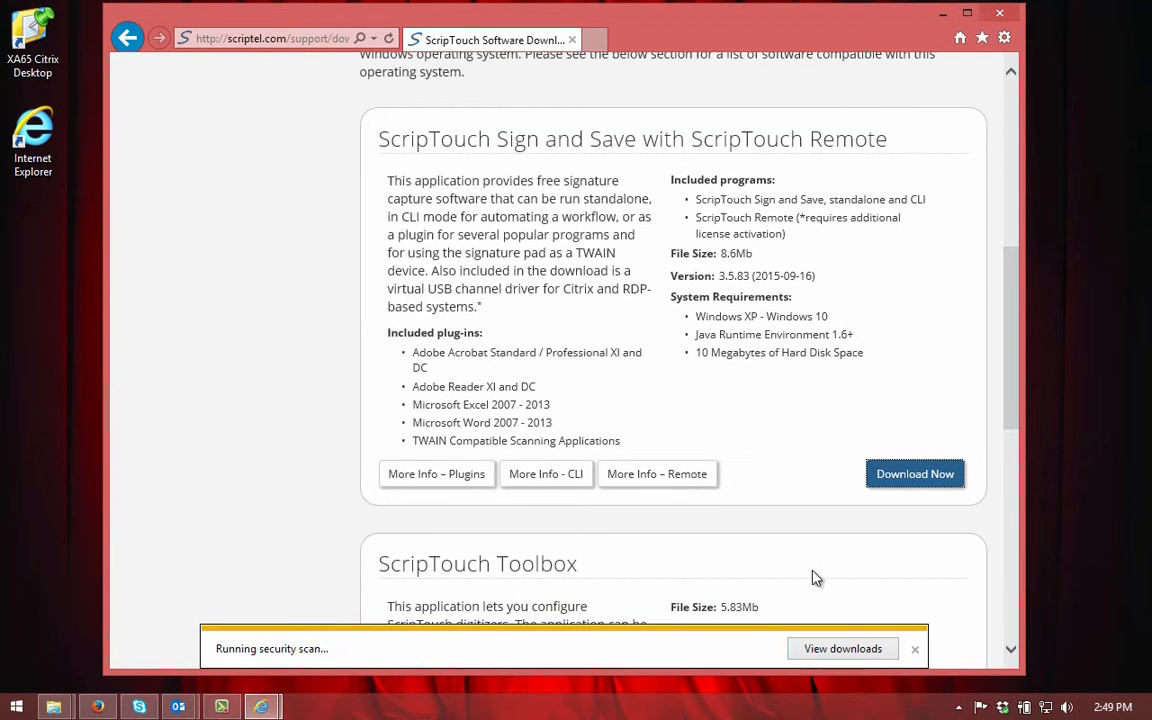
left_click(914, 472)
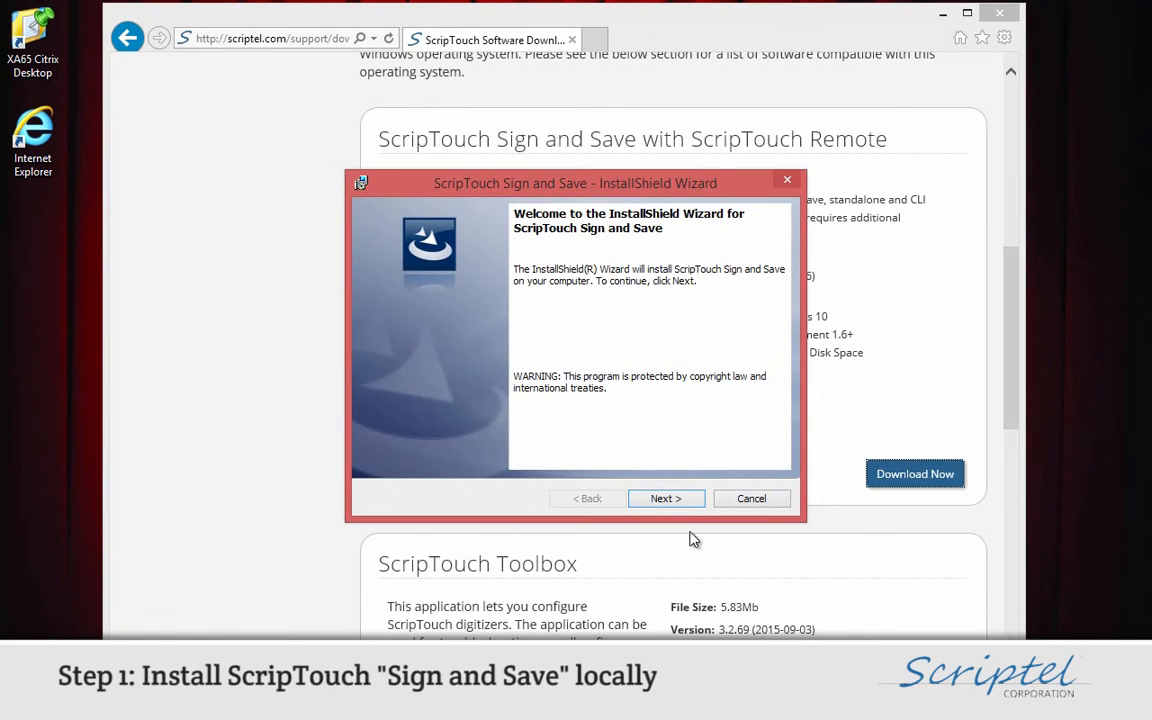
Accept the license, keep customer info and complete setup, install Sign and Save, and finish
left_click(664, 498)
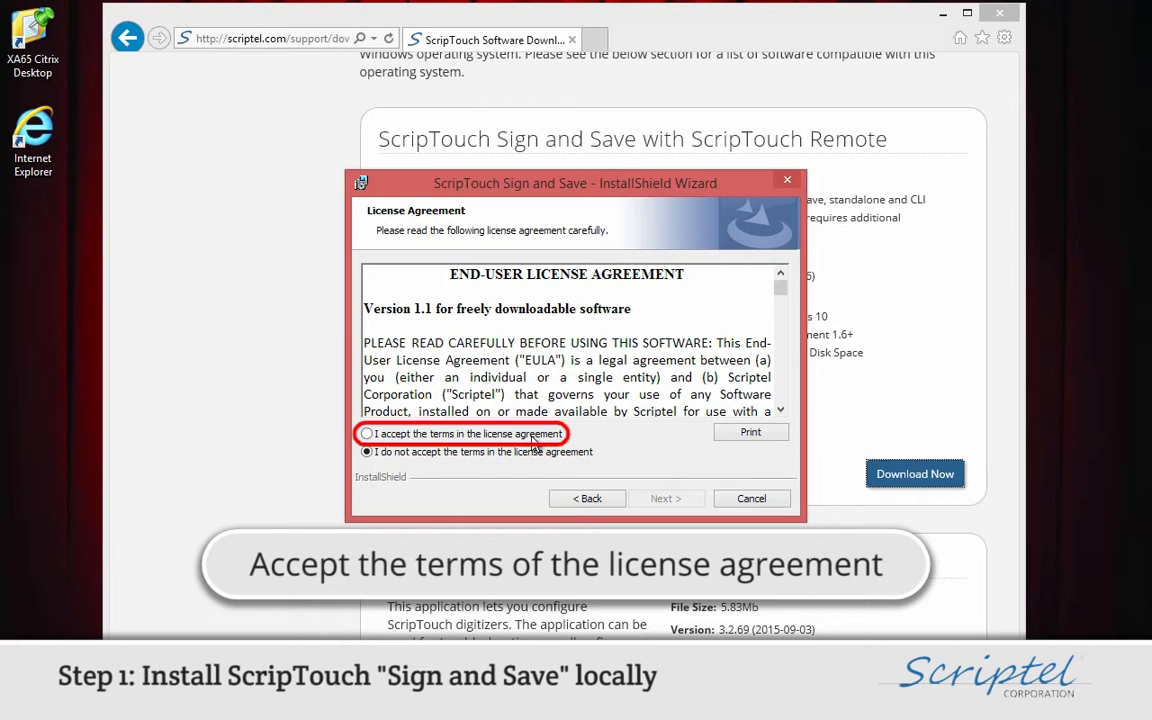
left_click(368, 432)
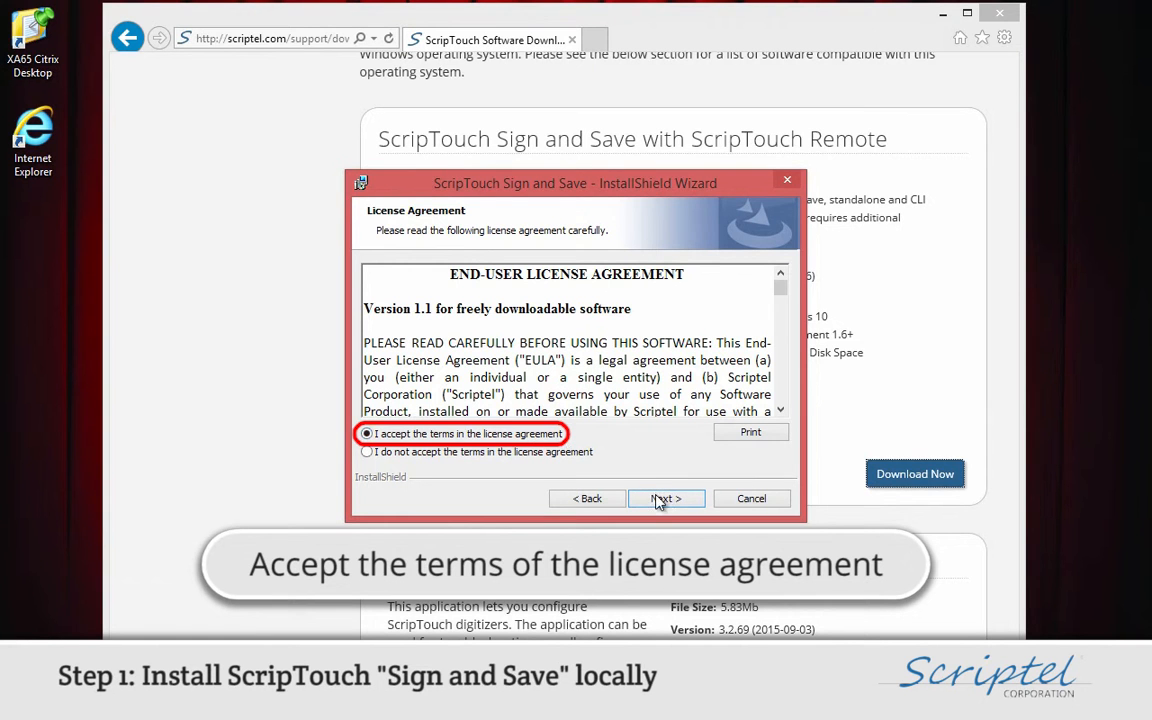
left_click(666, 498)
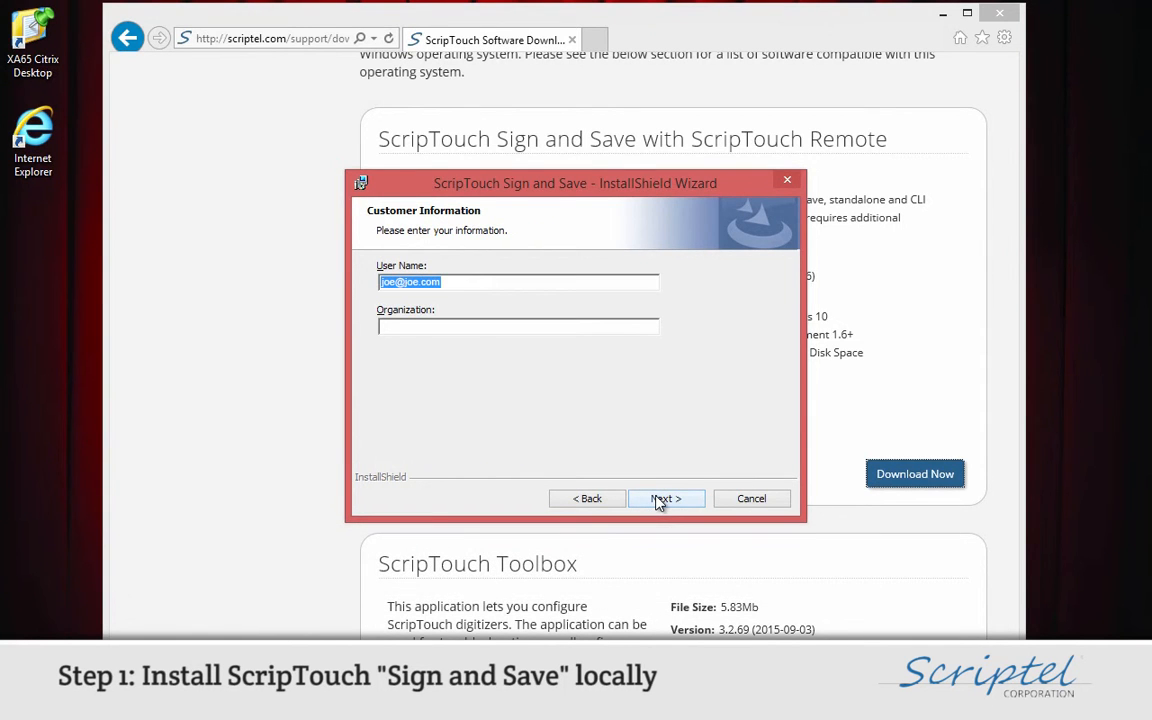
left_click(664, 498)
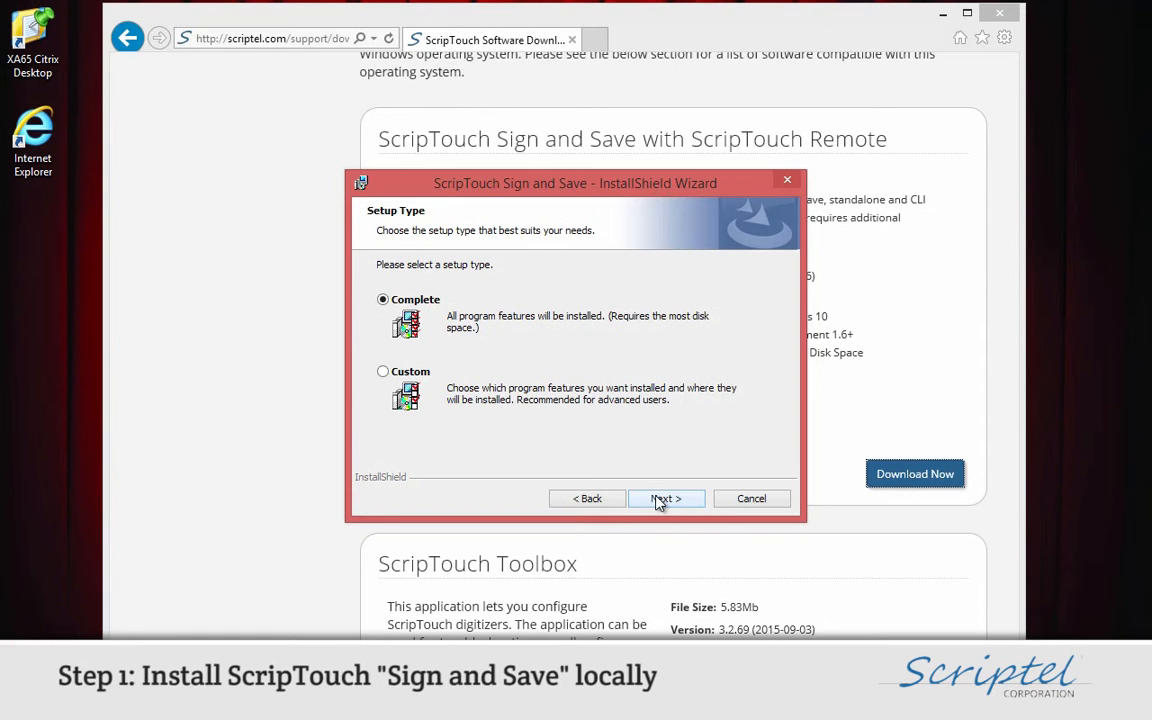
left_click(664, 498)
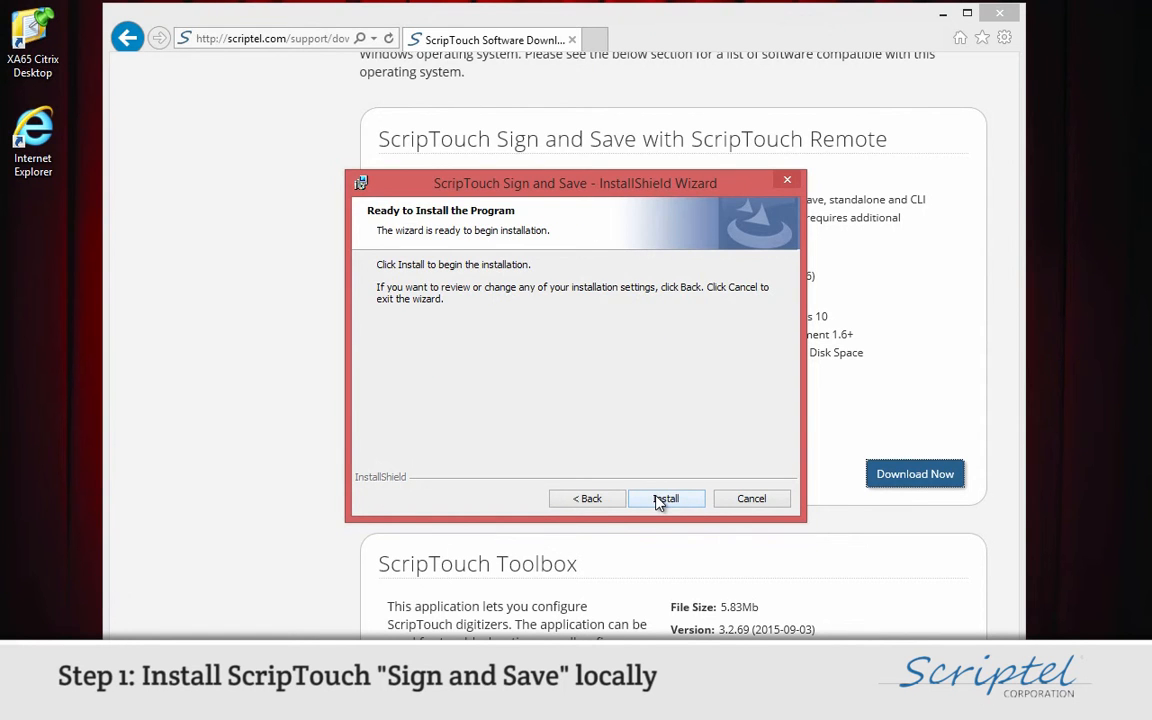
left_click(666, 498)
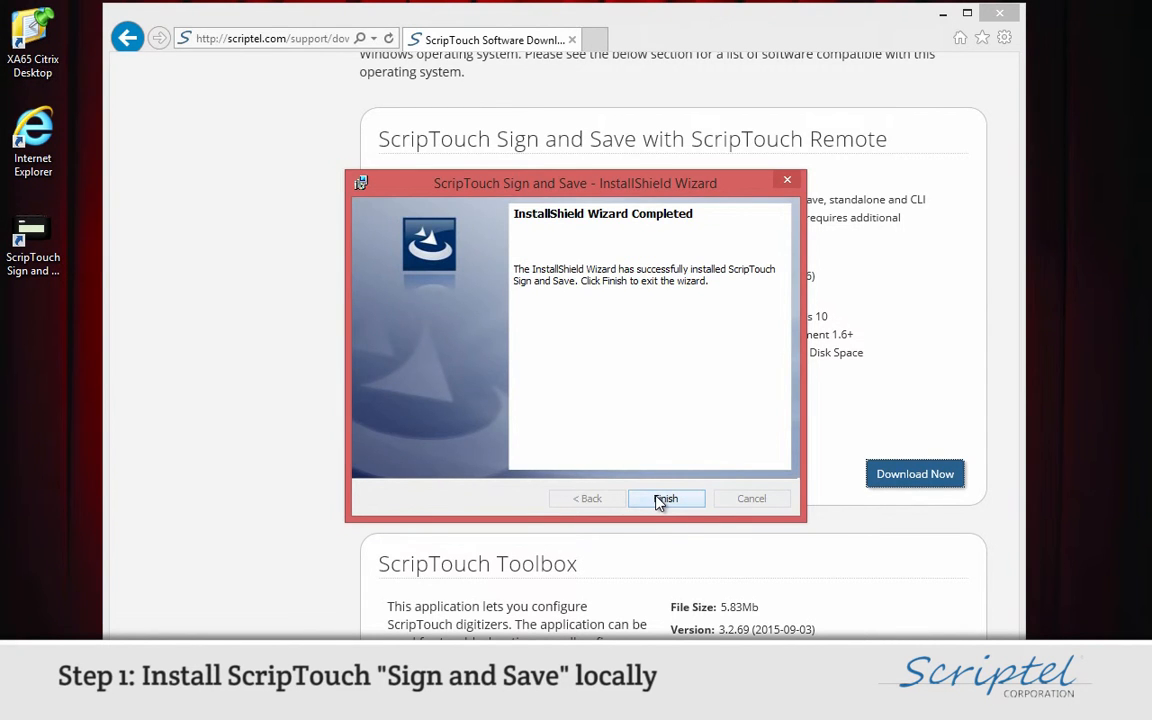
left_click(666, 498)
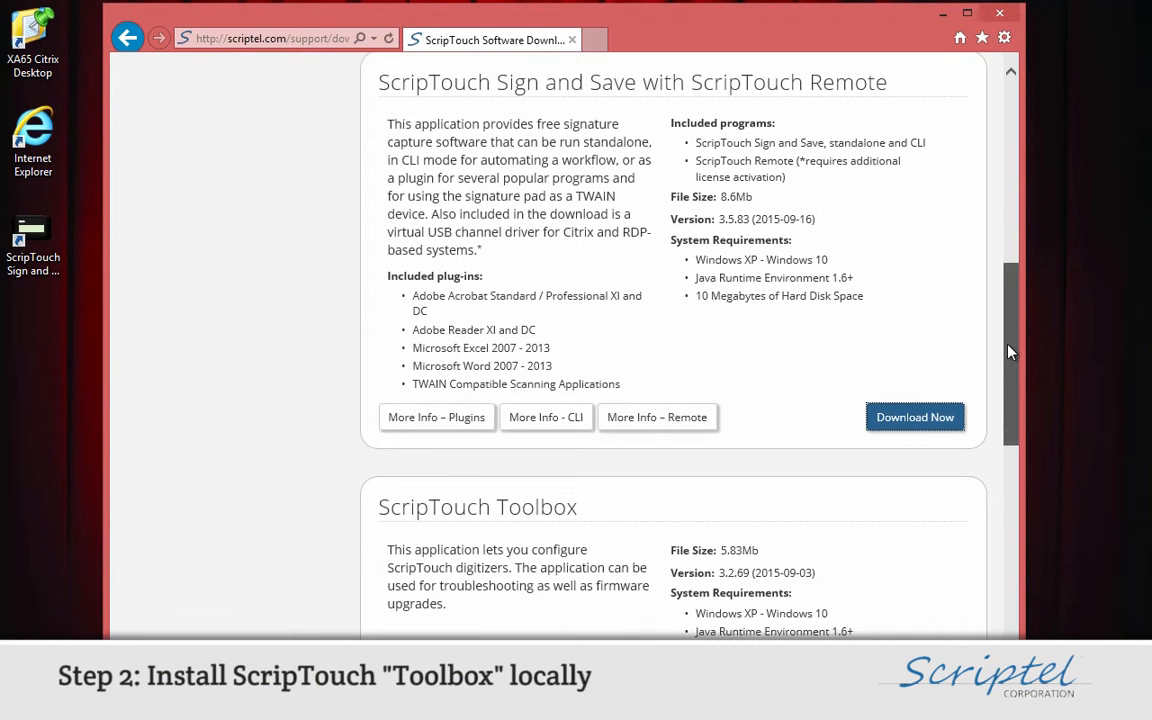
Download the ScripTouch Toolbox installer from the page and run it
scroll("down", 3)
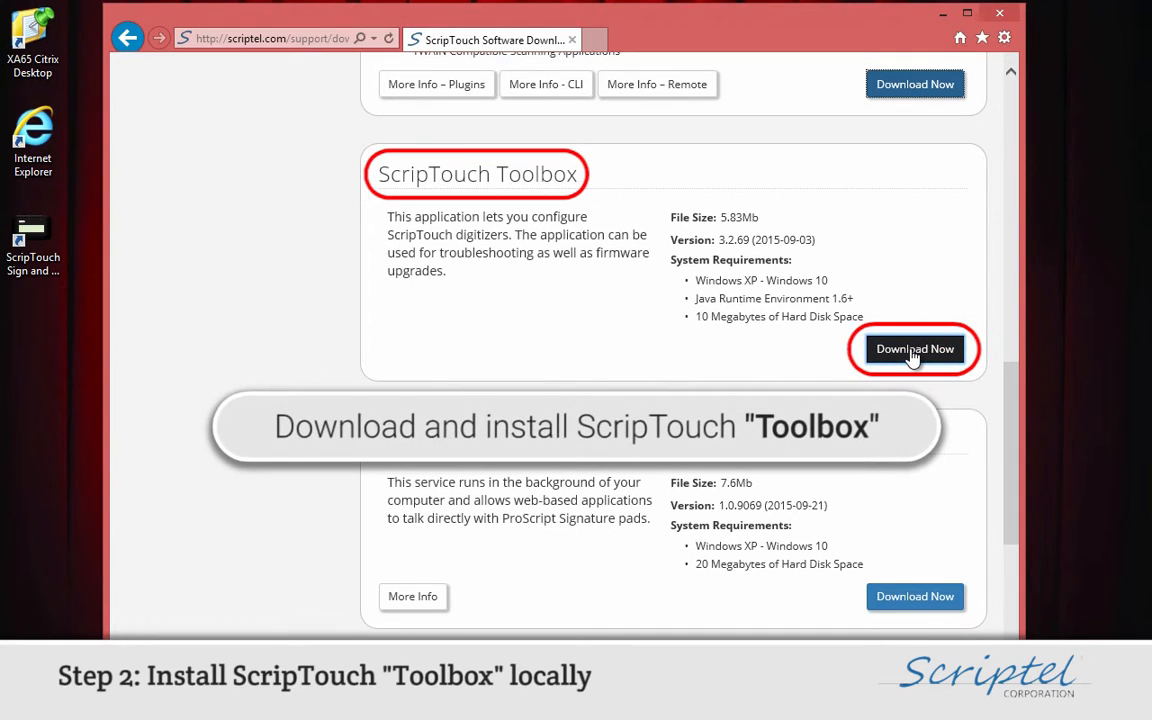
left_click(914, 348)
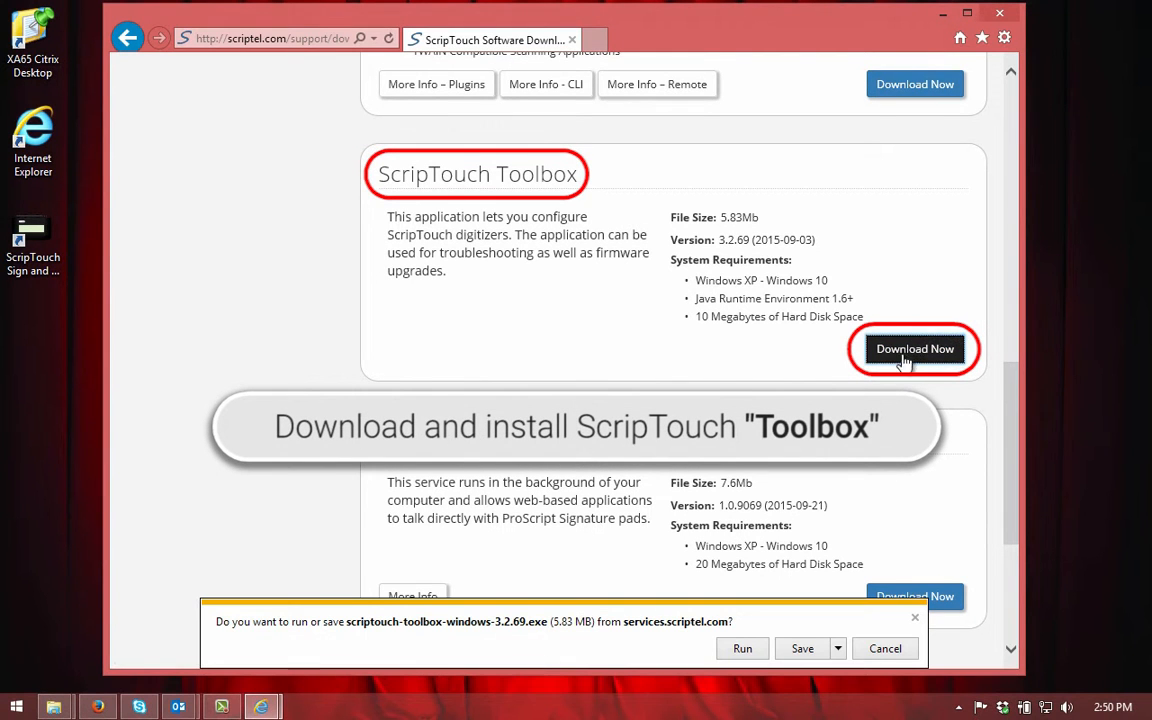
left_click(742, 648)
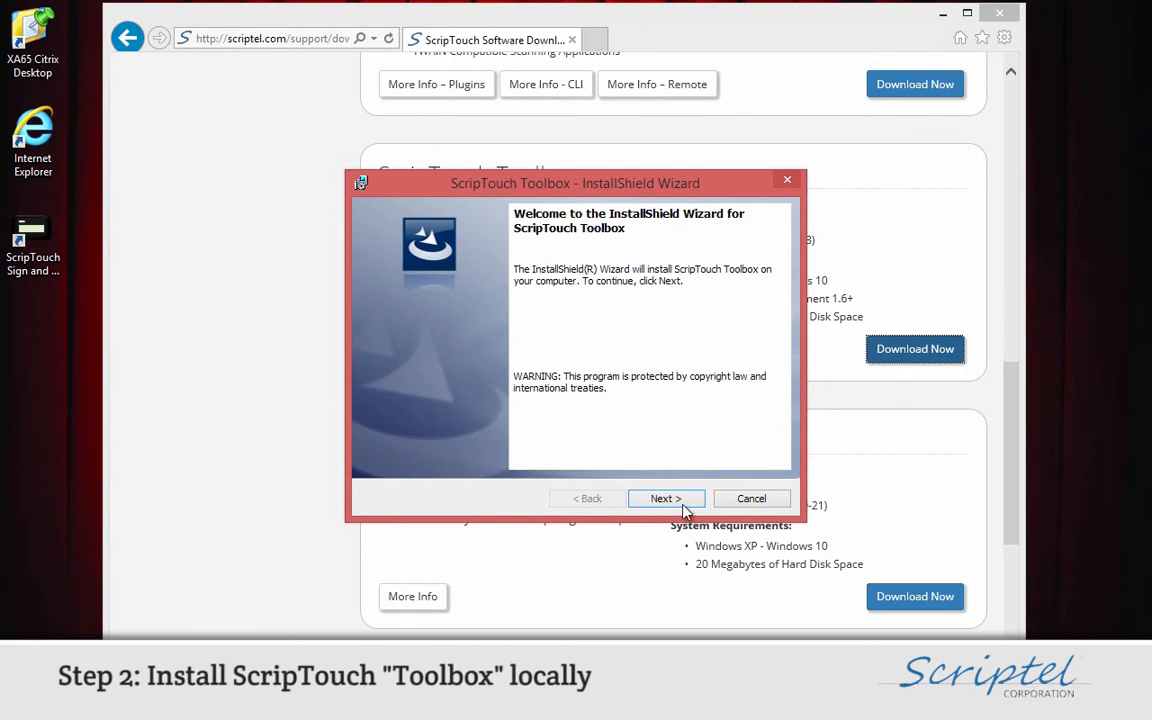
Accept the license, keep customer information, install ScripTouch Toolbox, and finish
left_click(664, 498)
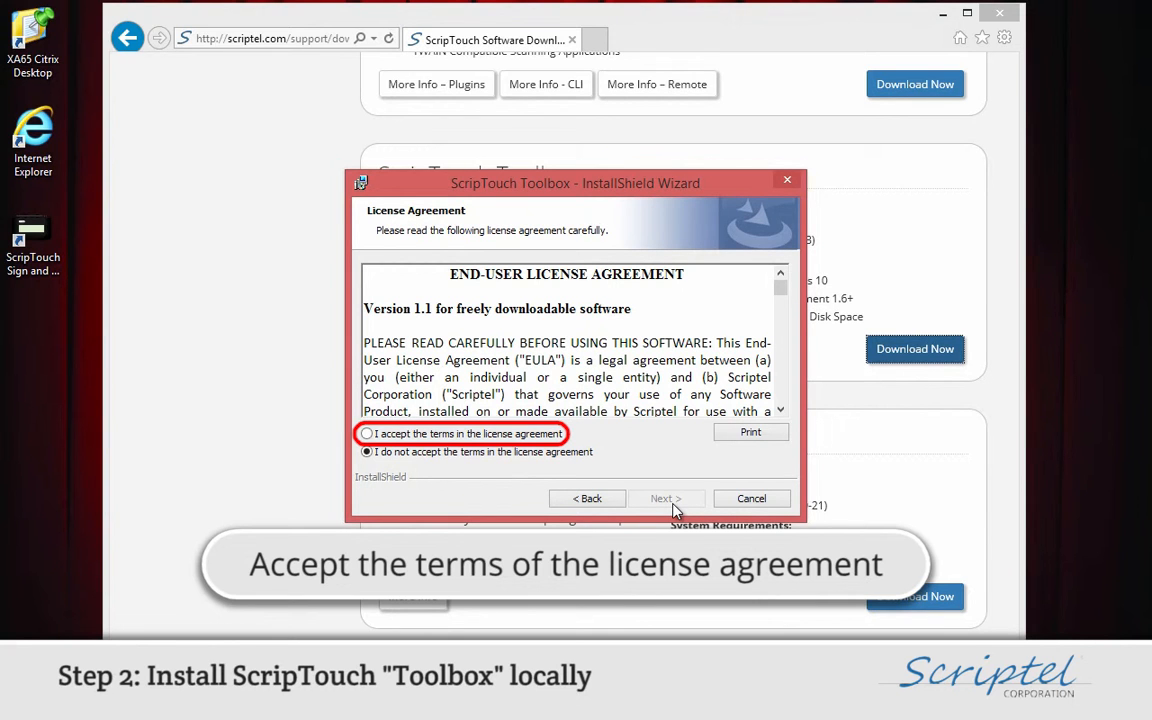
left_click(368, 432)
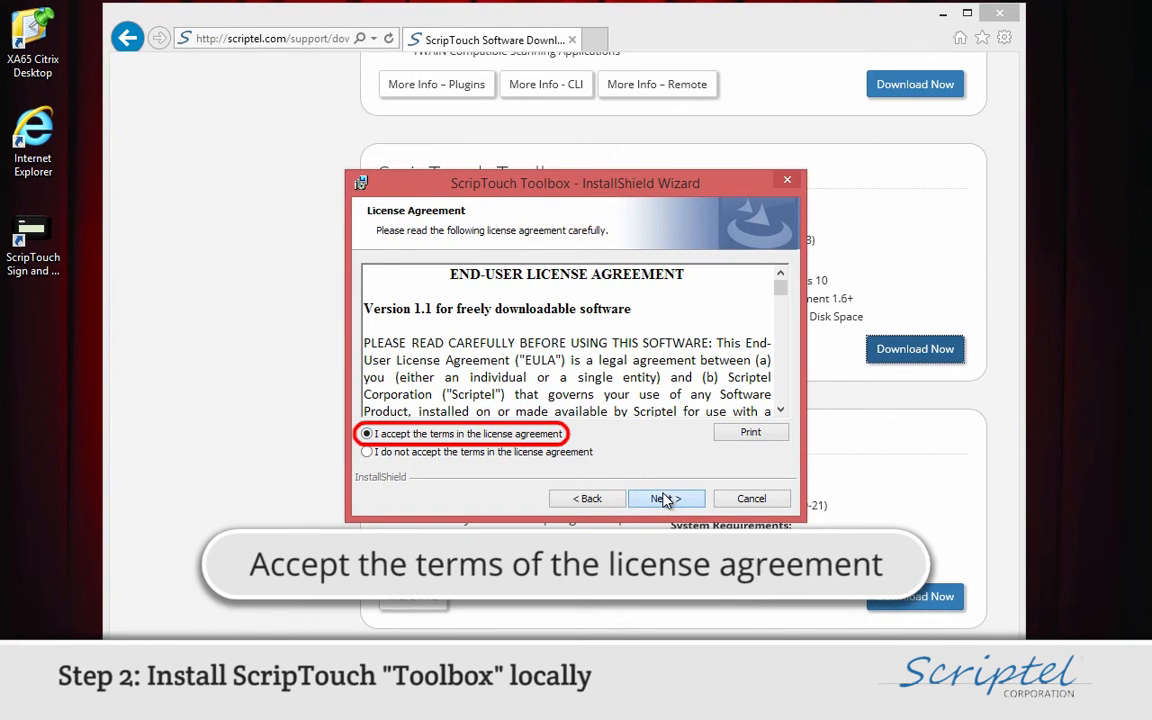
left_click(662, 498)
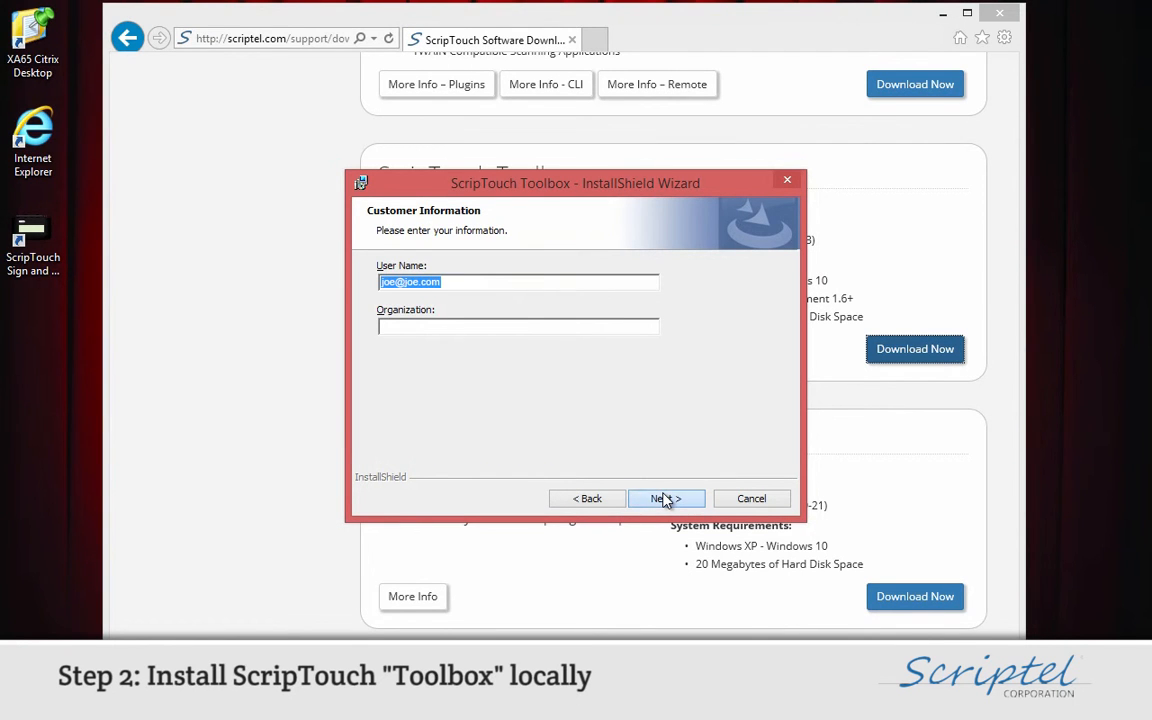
left_click(664, 498)
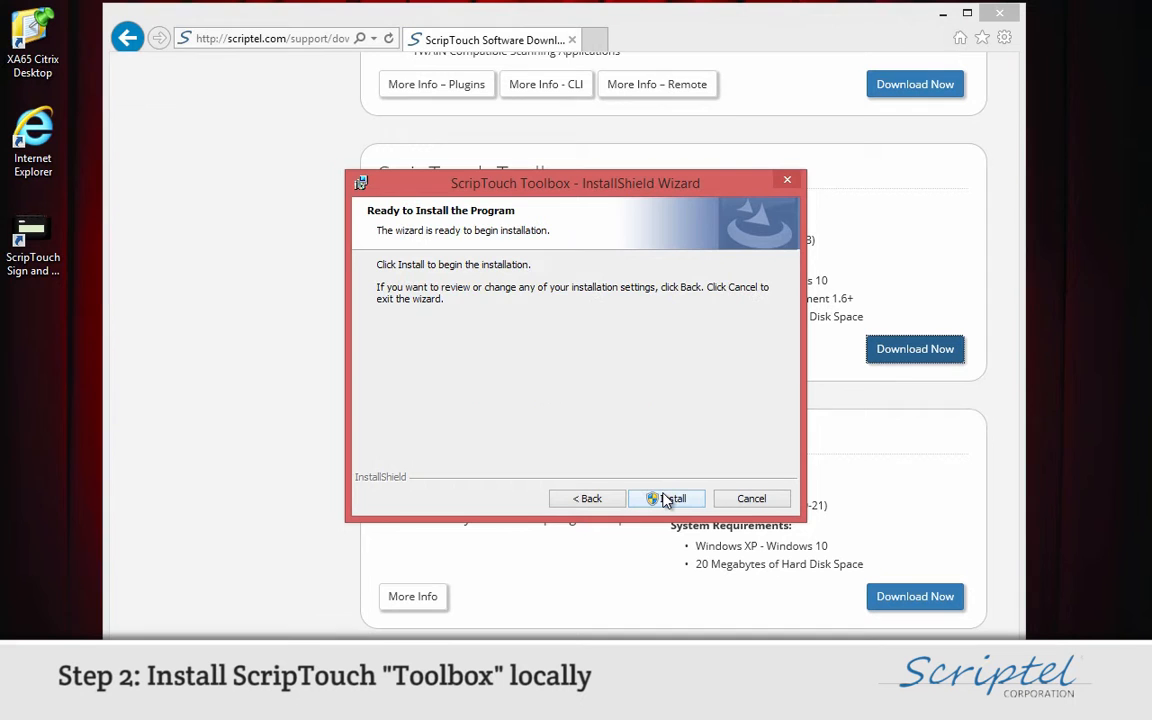
left_click(668, 498)
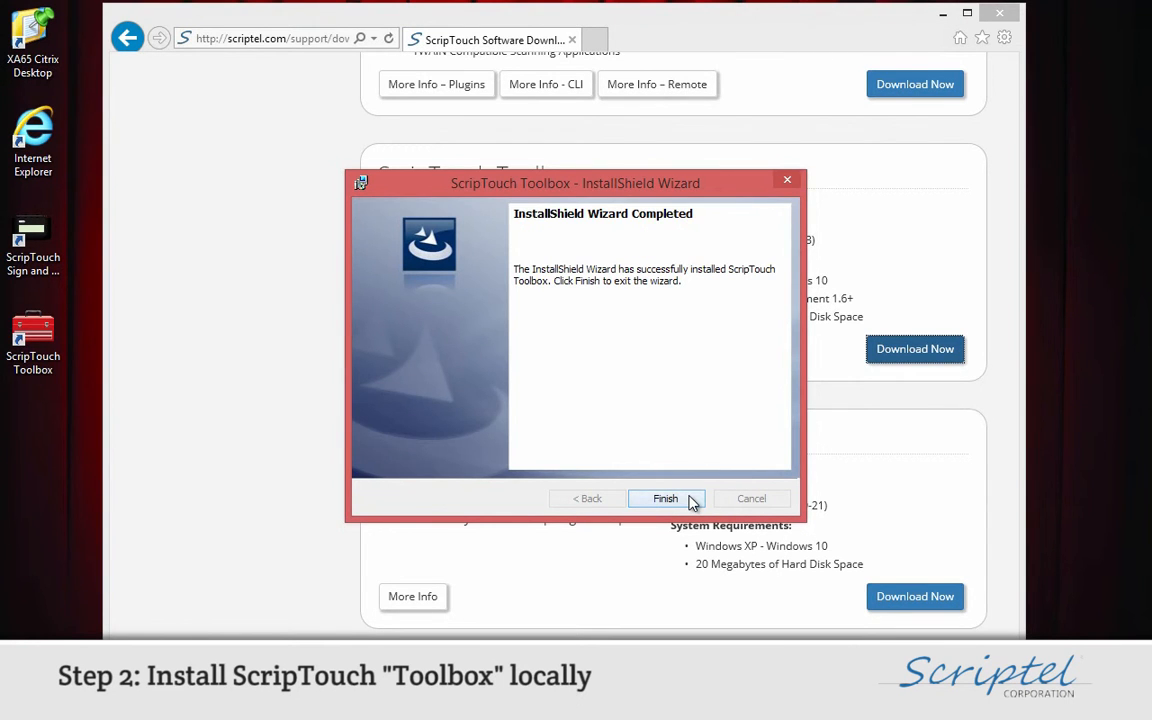
left_click(664, 498)
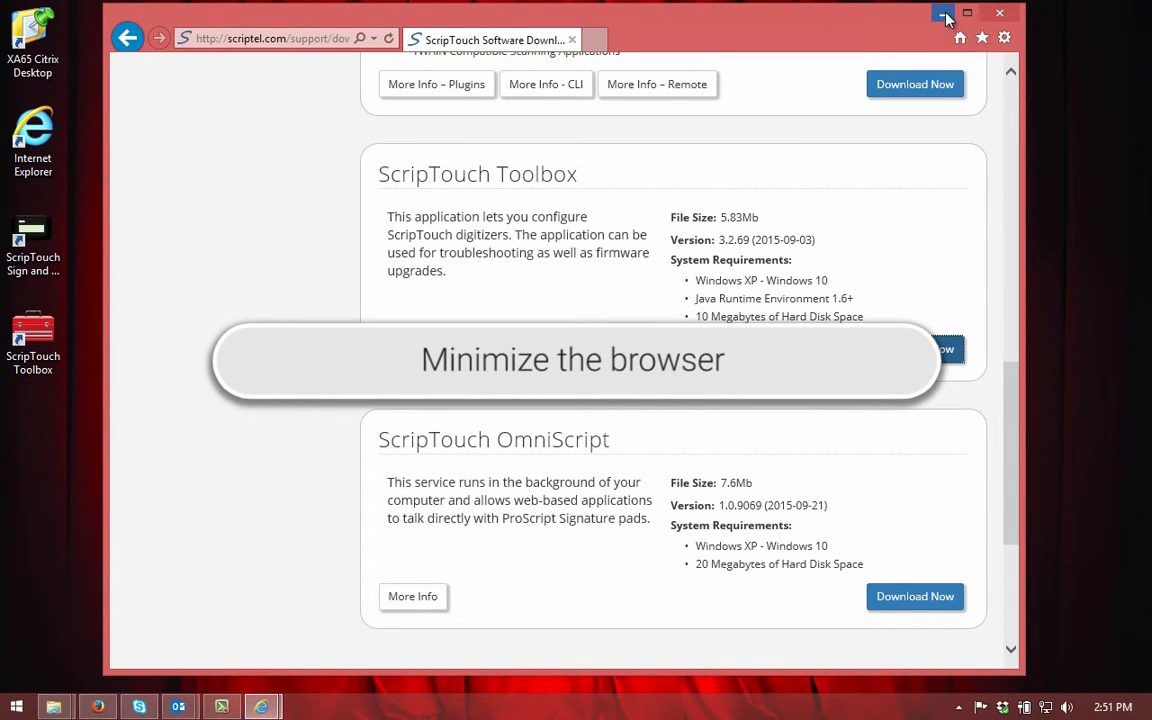
Minimize the browser and launch ScripTouch Toolbox from its desktop shortcut
left_click(944, 12)
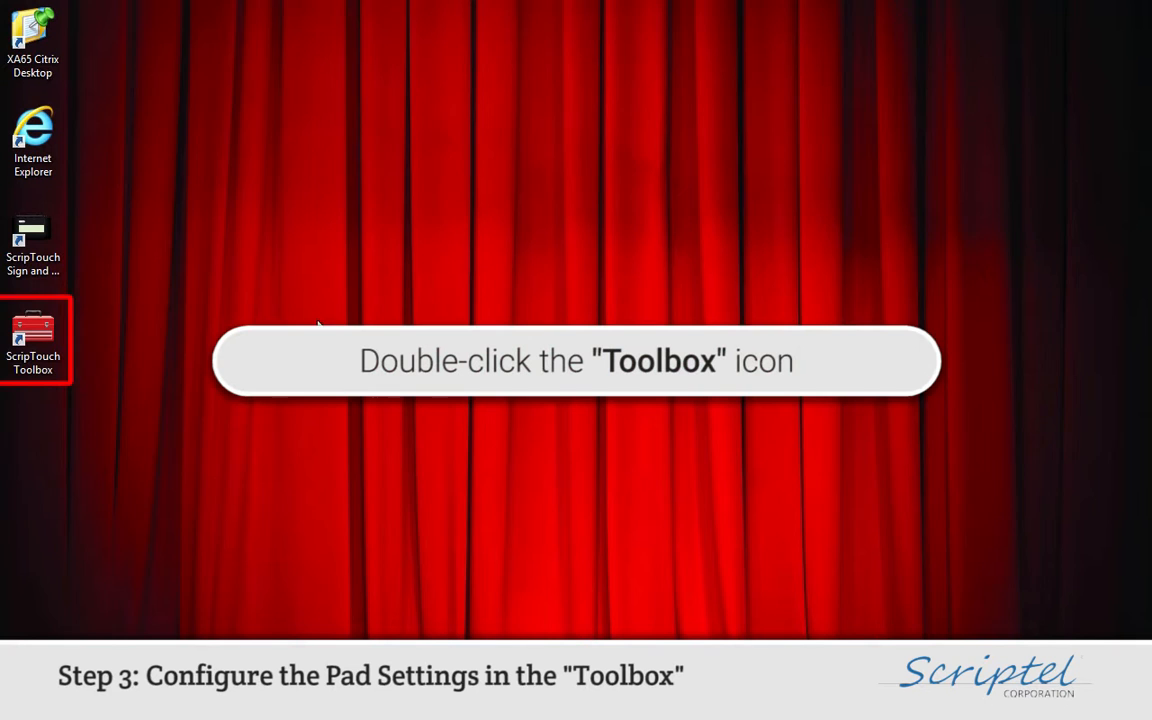
double_click(32, 330)
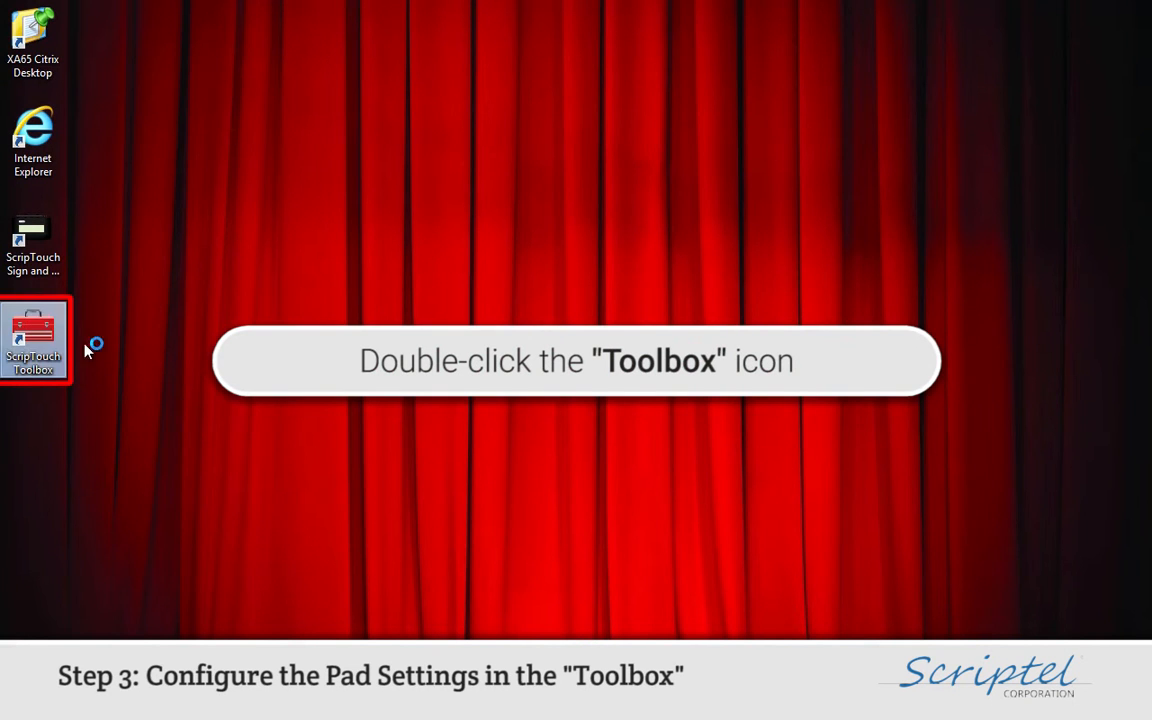
double_click(32, 336)
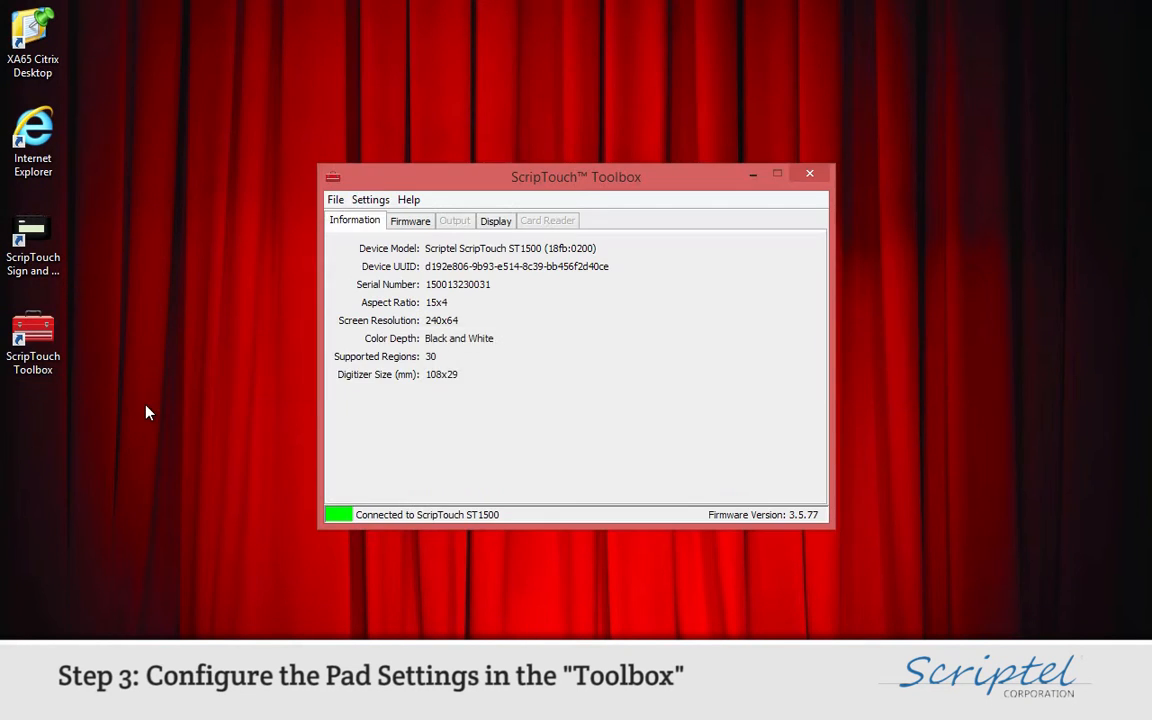
Bring up the Online Settings dialog from the Settings menu
left_click(370, 200)
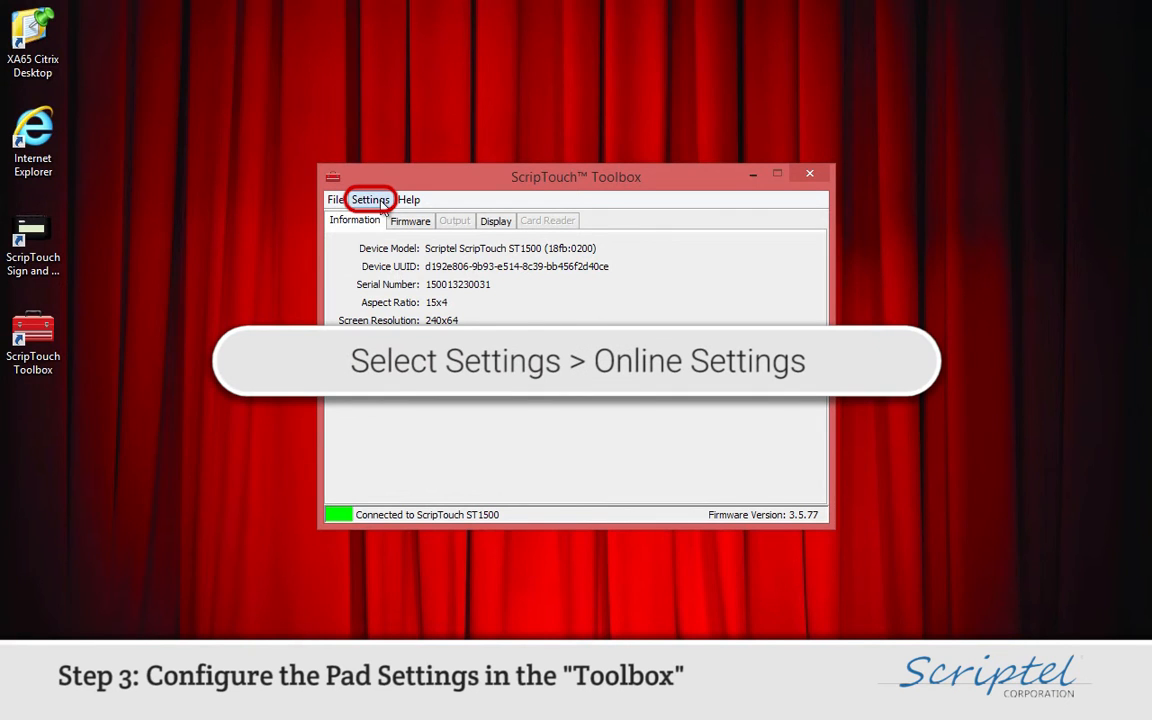
left_click(372, 200)
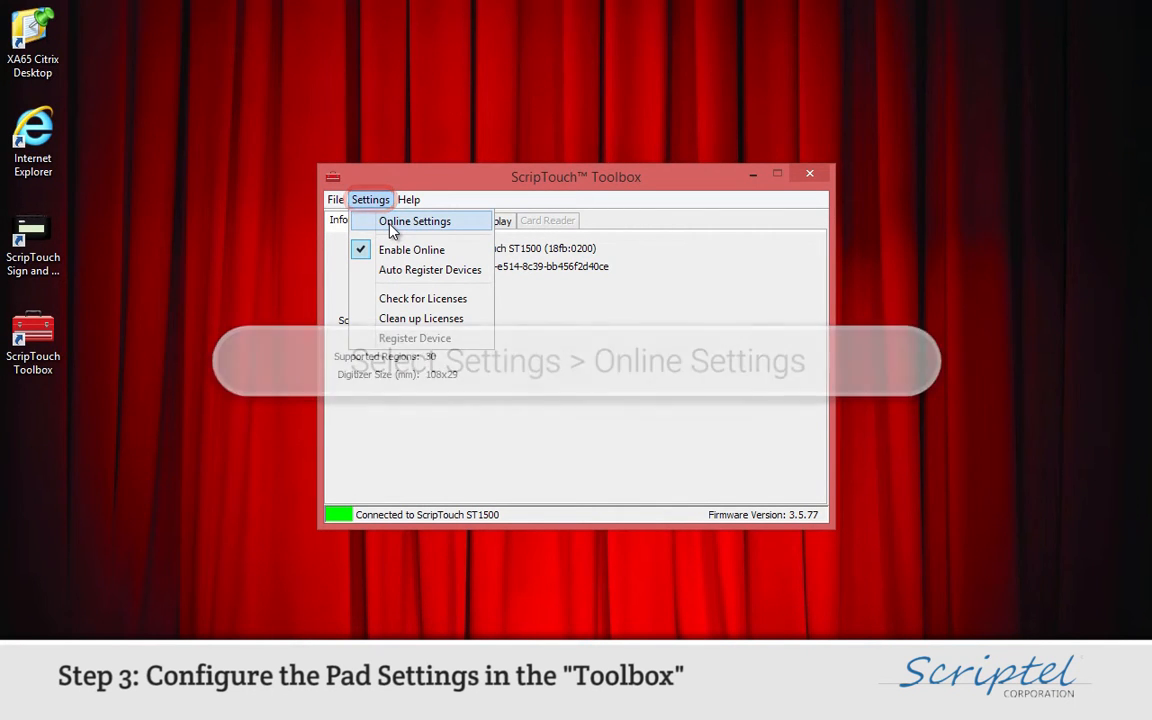
left_click(414, 220)
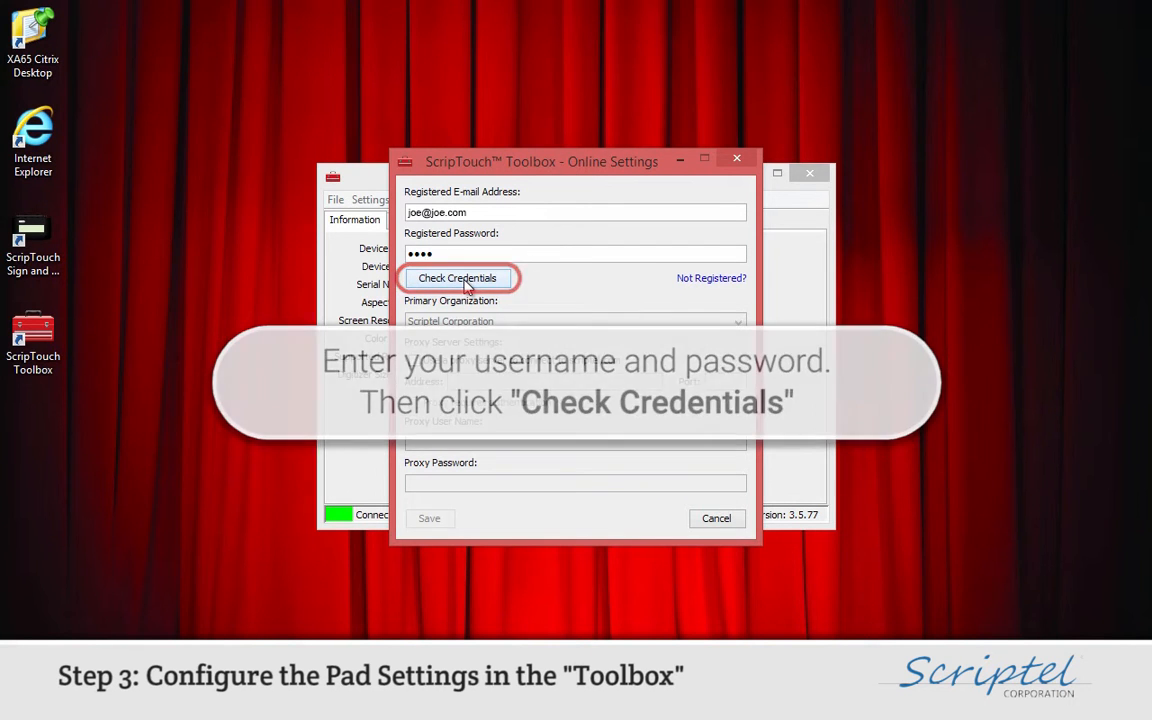
Check the account credentials as valid, save the online settings, and confirm Enable Online is ticked
left_click(456, 278)
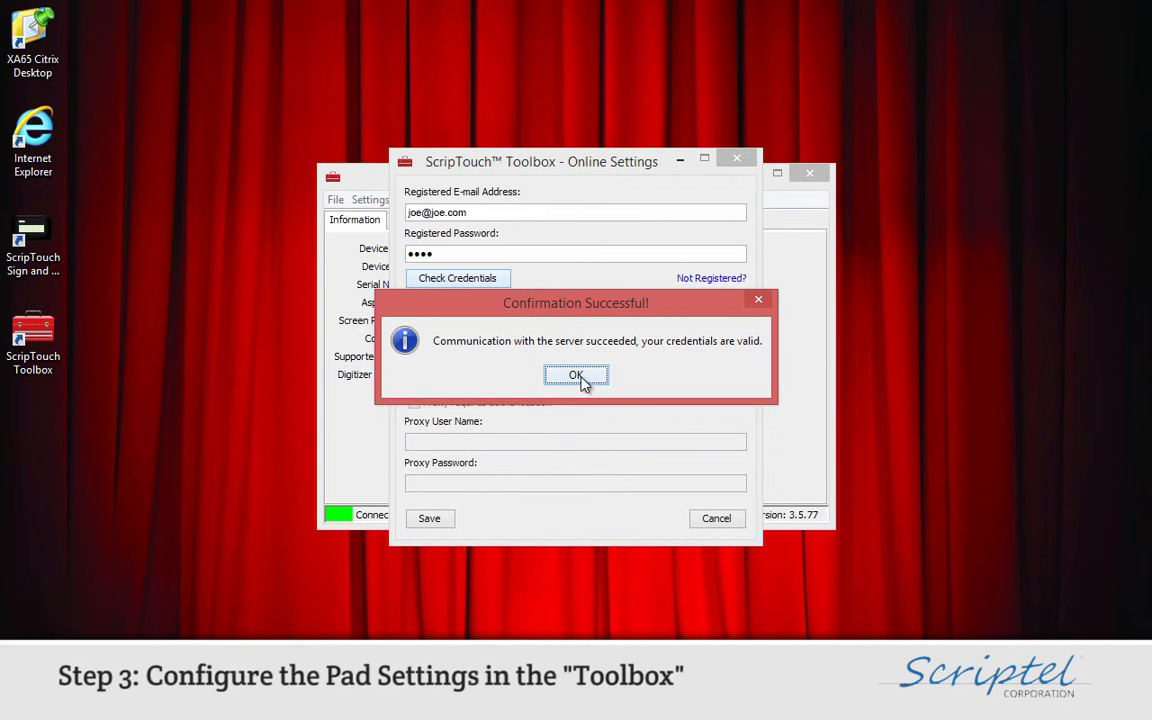
left_click(576, 376)
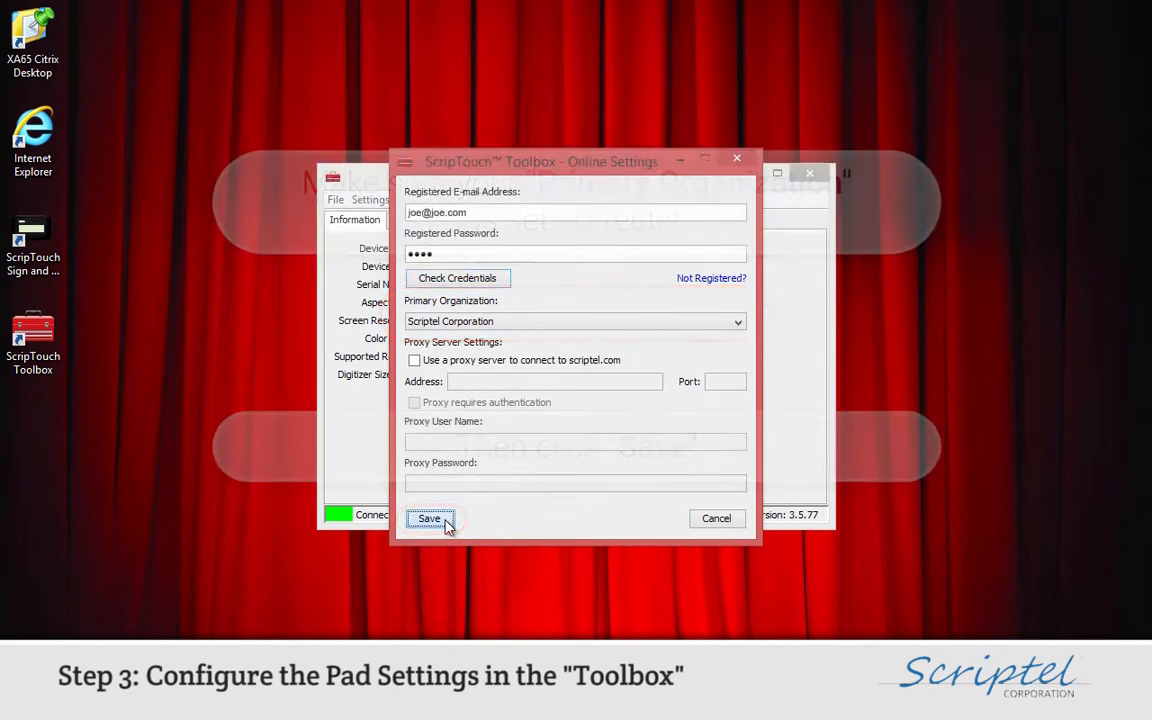
left_click(428, 518)
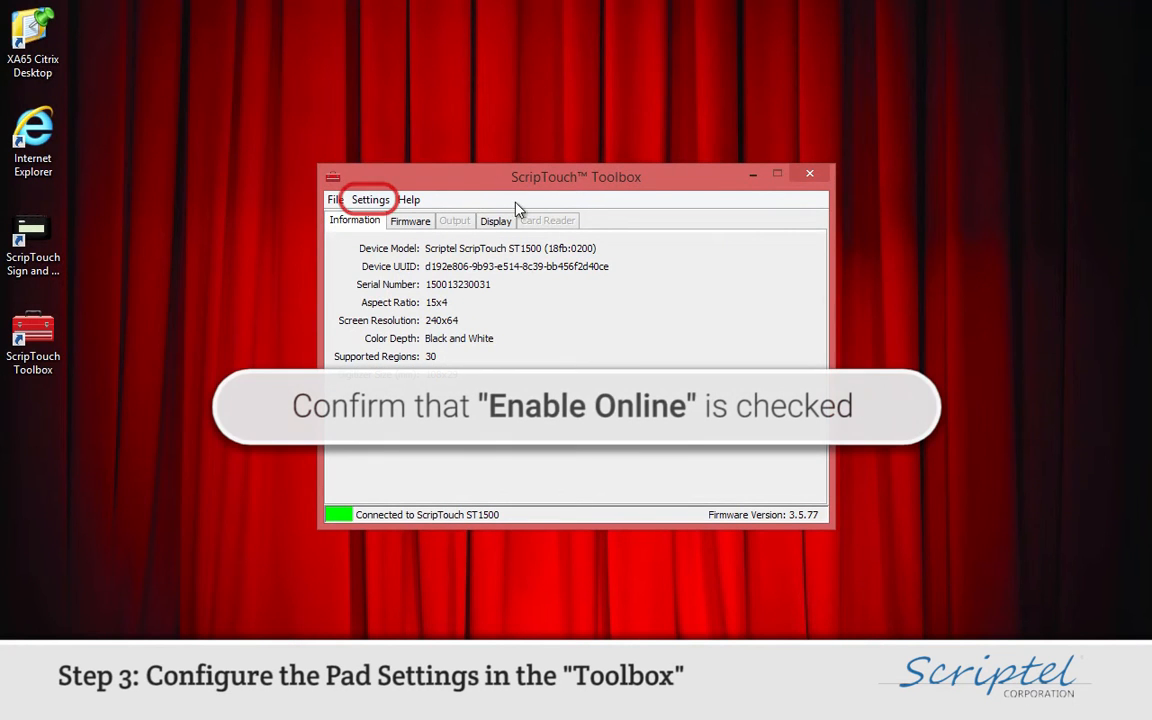
left_click(370, 200)
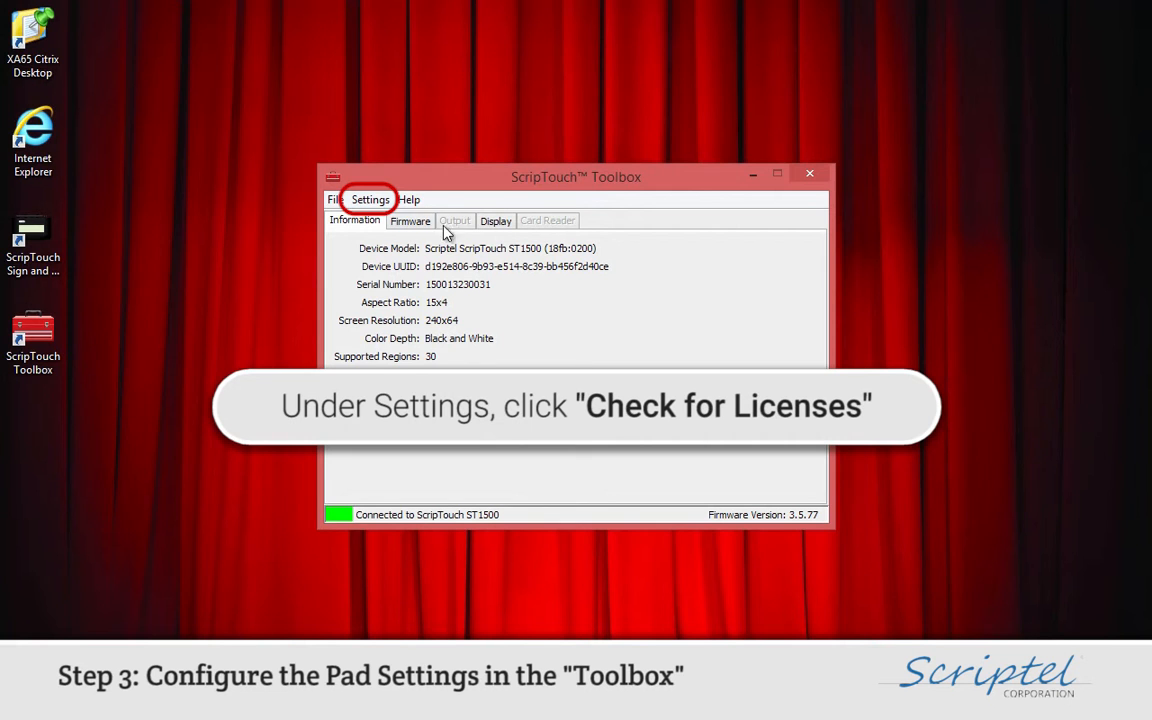
Run Check for Licenses and acknowledge the successfully retrieved license file
left_click(370, 200)
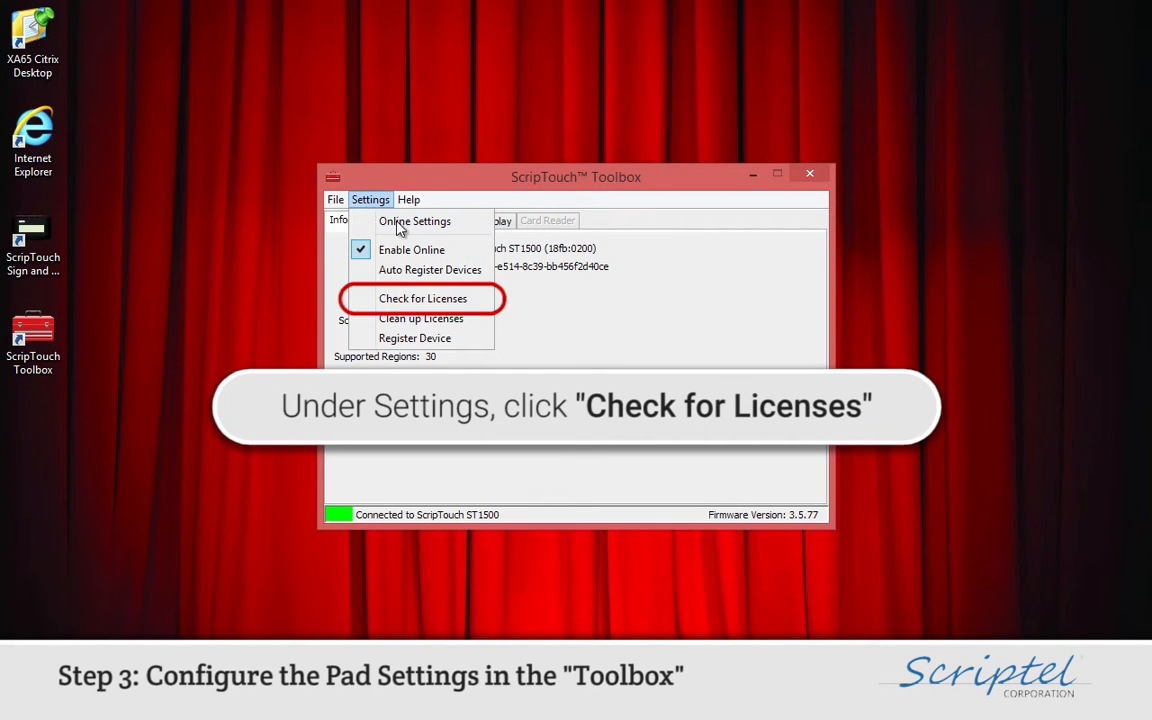
left_click(422, 298)
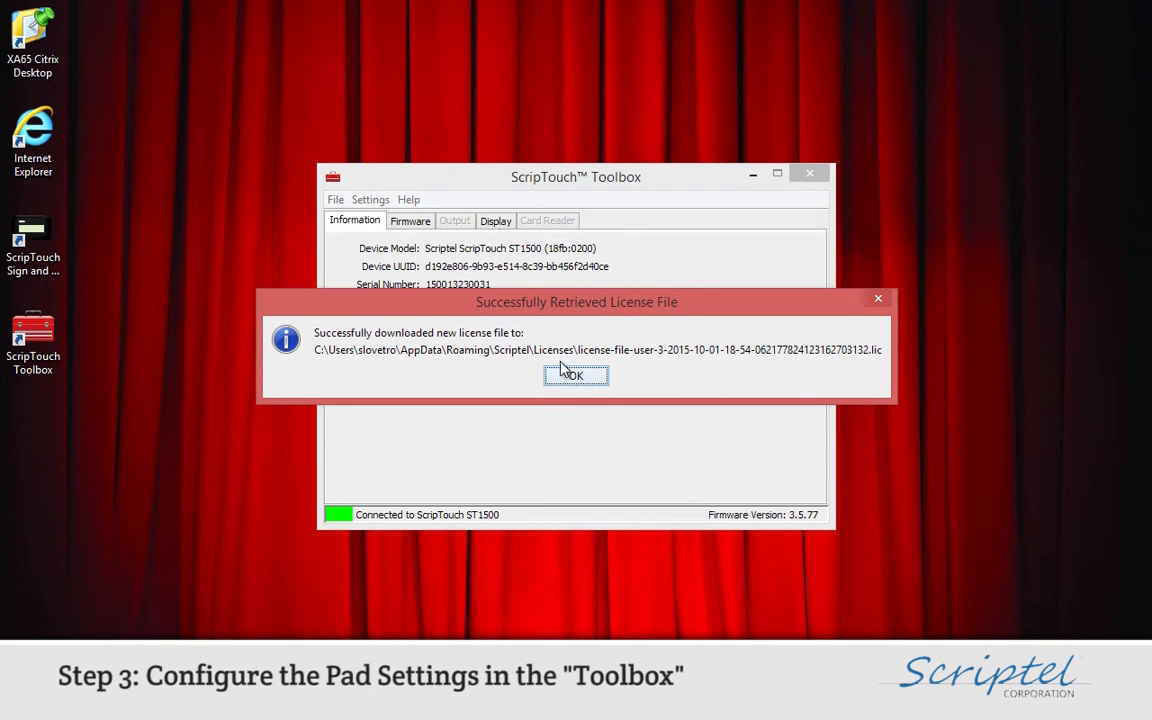
left_click(576, 376)
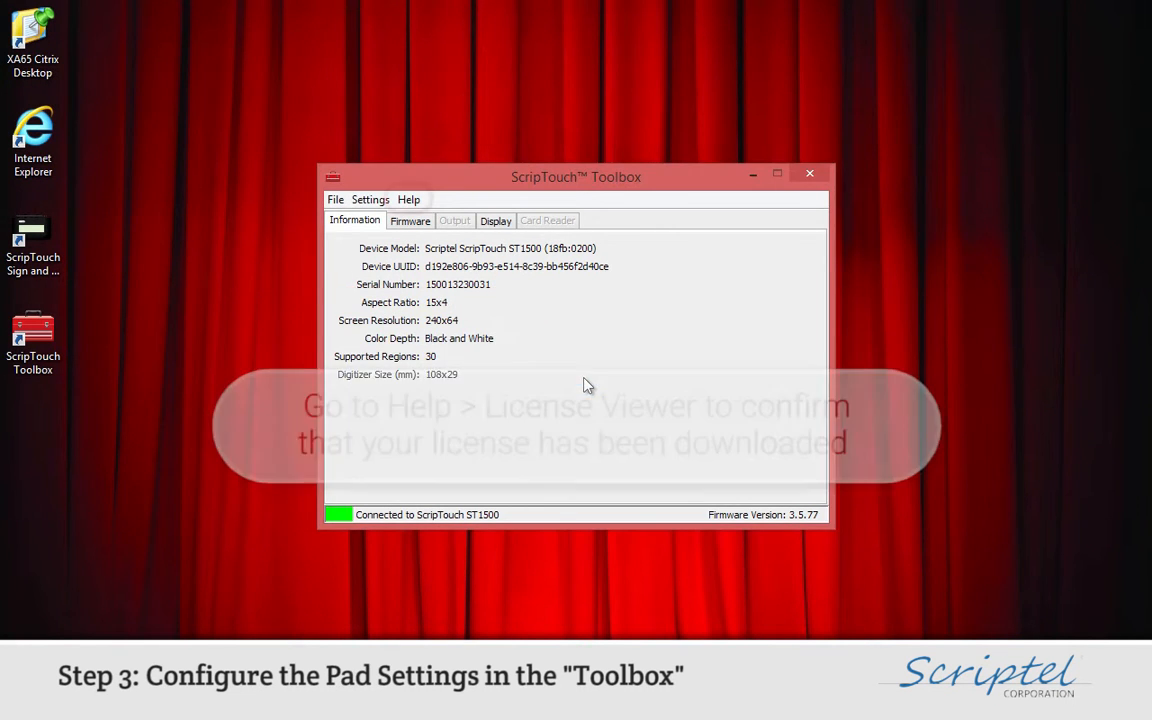
left_click(408, 200)
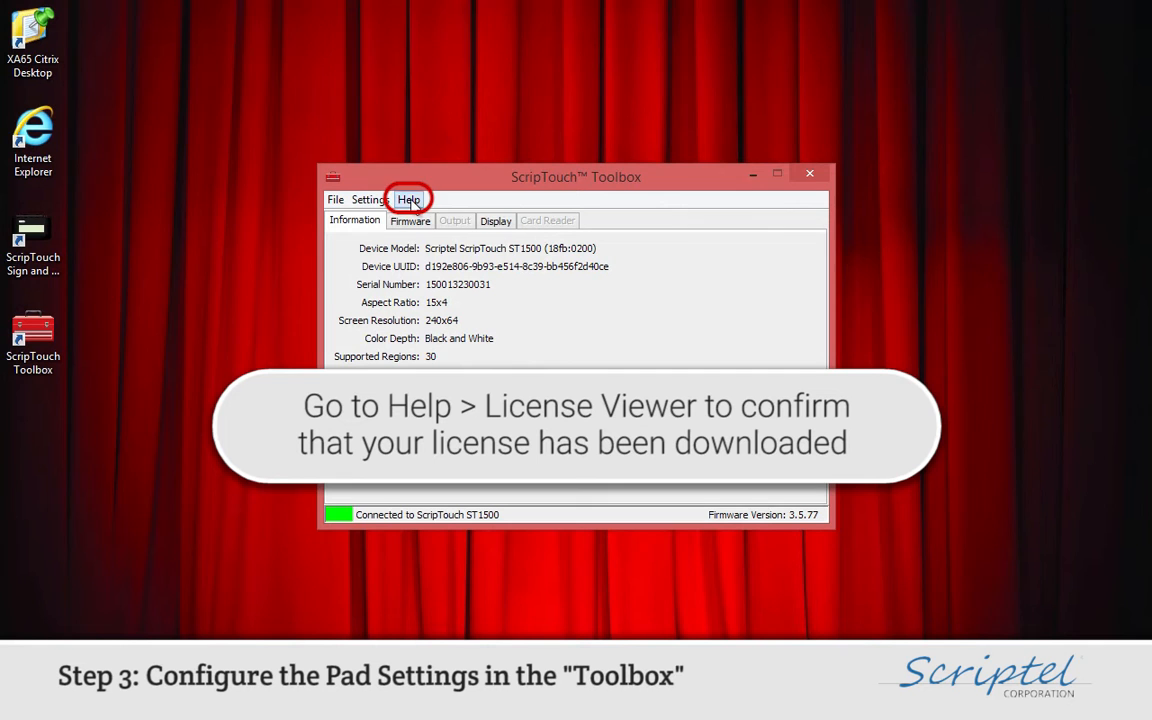
left_click(408, 200)
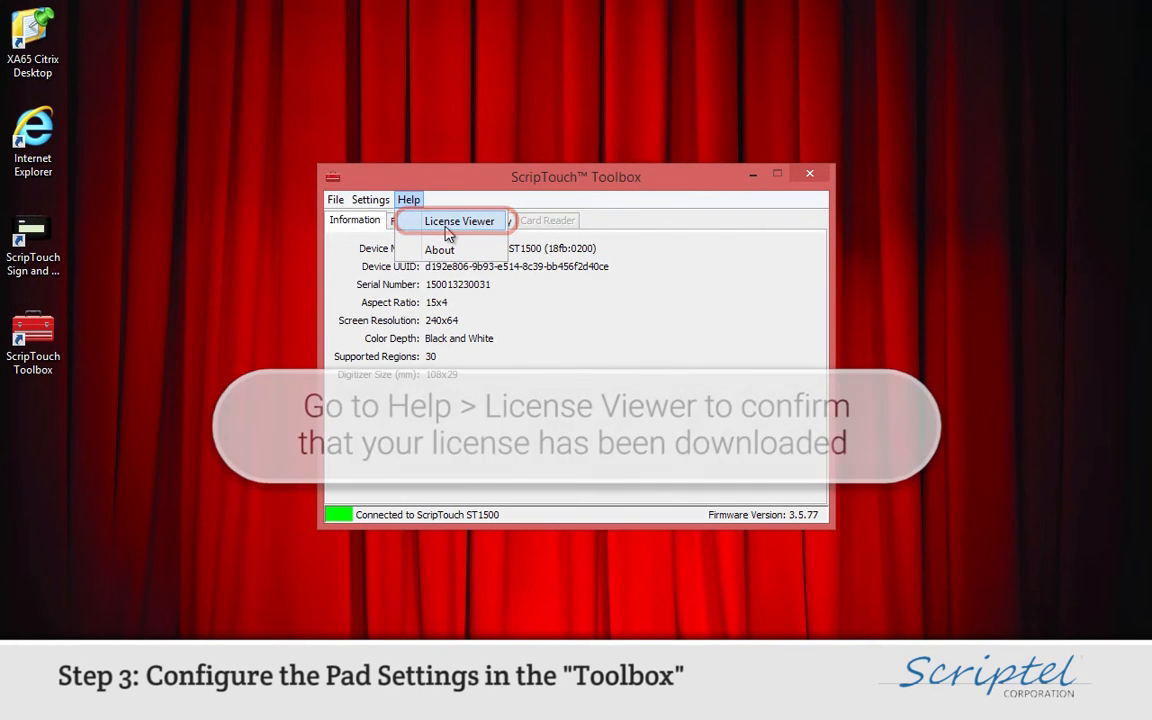
left_click(460, 220)
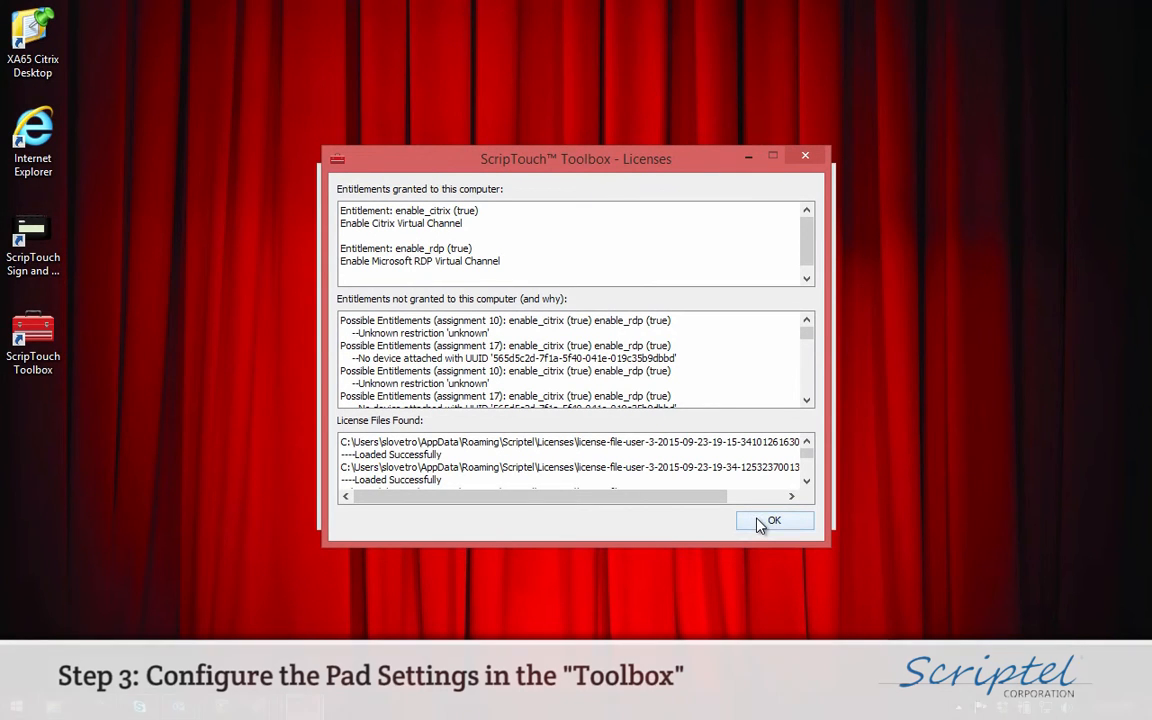
left_click(774, 520)
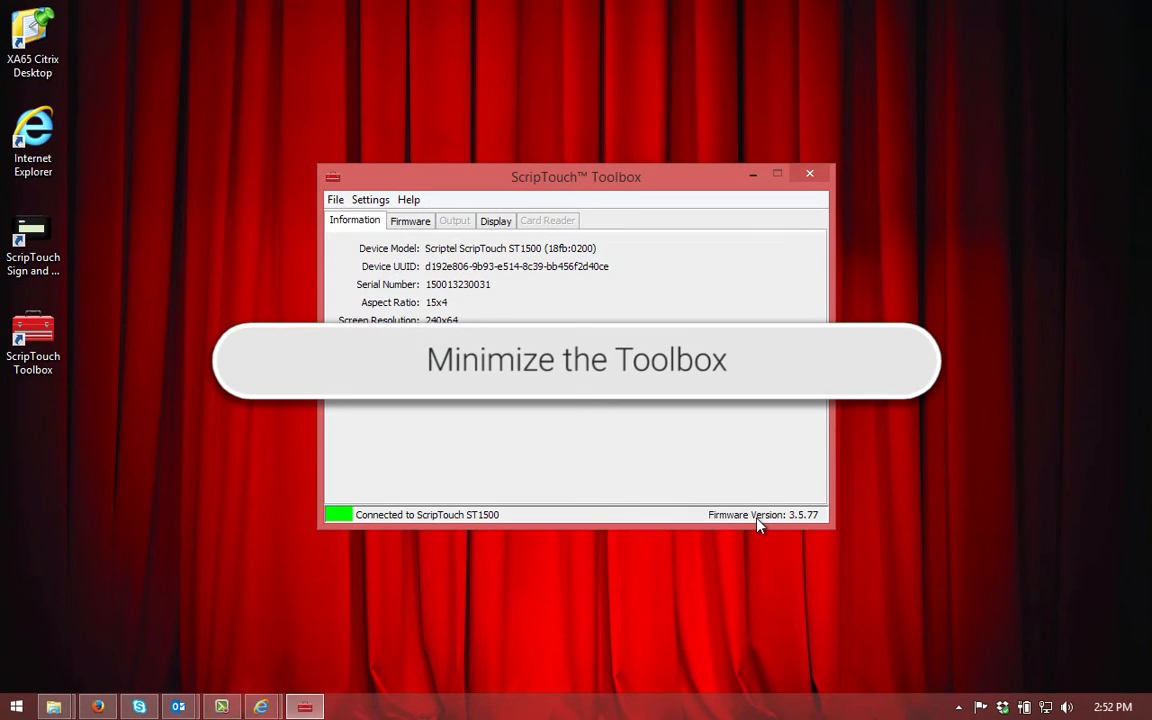
mouse_move(750, 488)
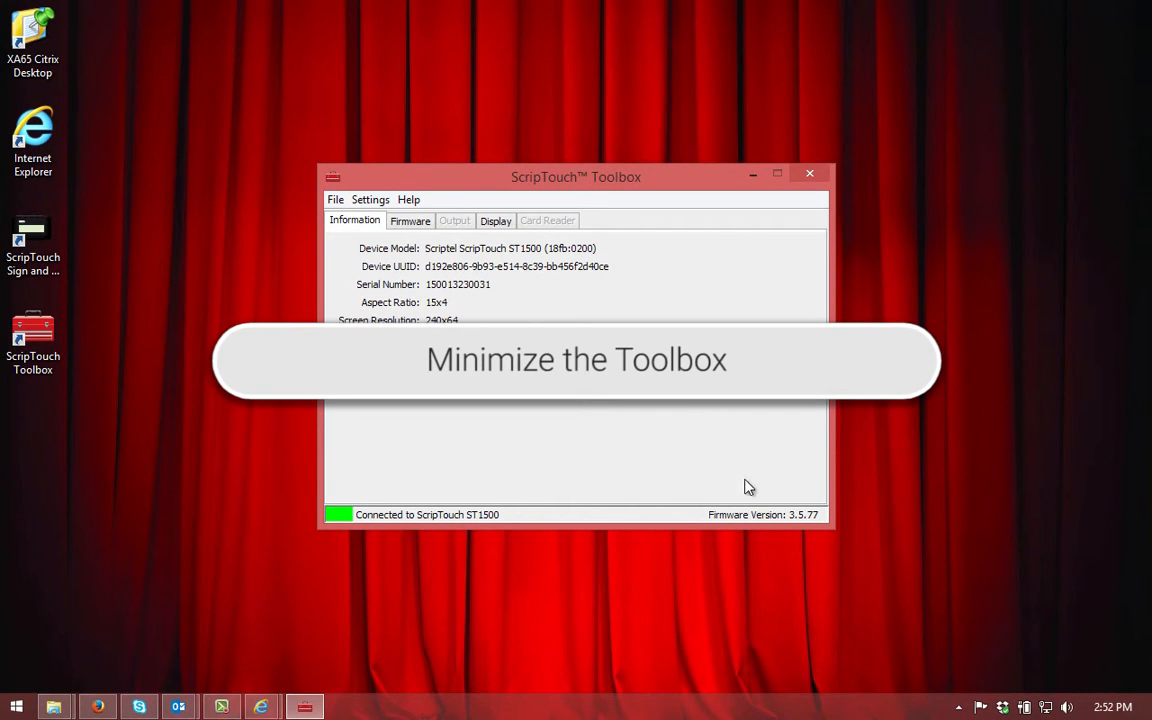
left_click(752, 176)
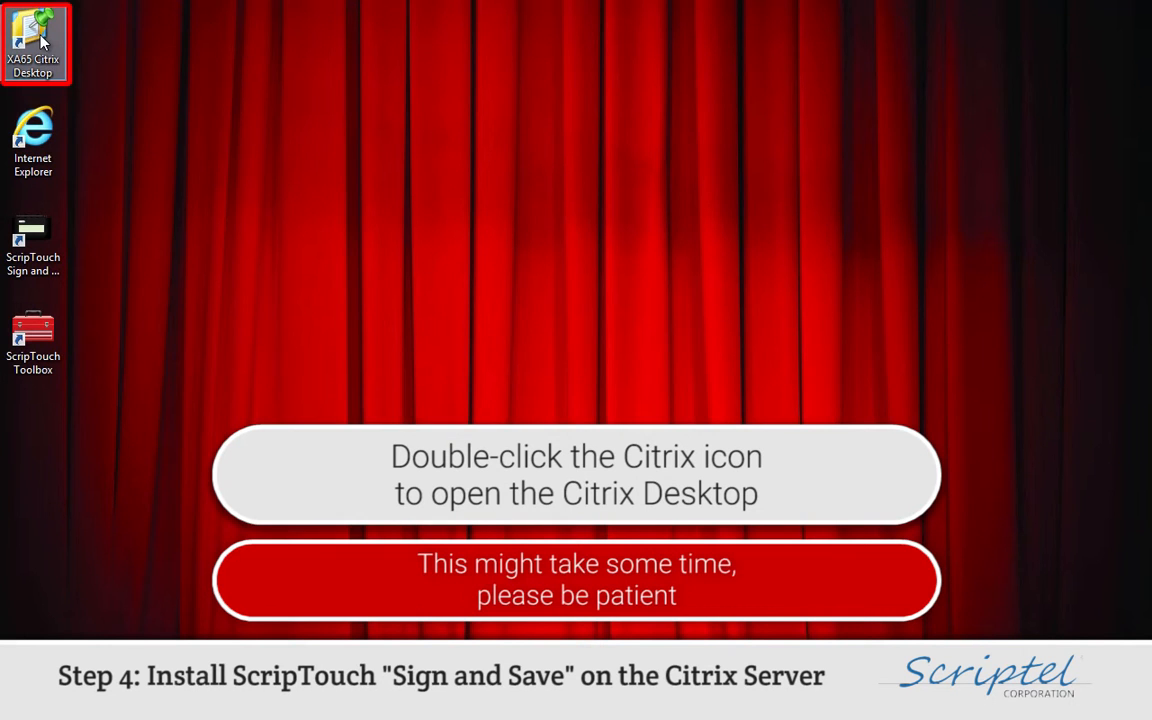
Open the XA65 Citrix Desktop session from its desktop icon
double_click(32, 42)
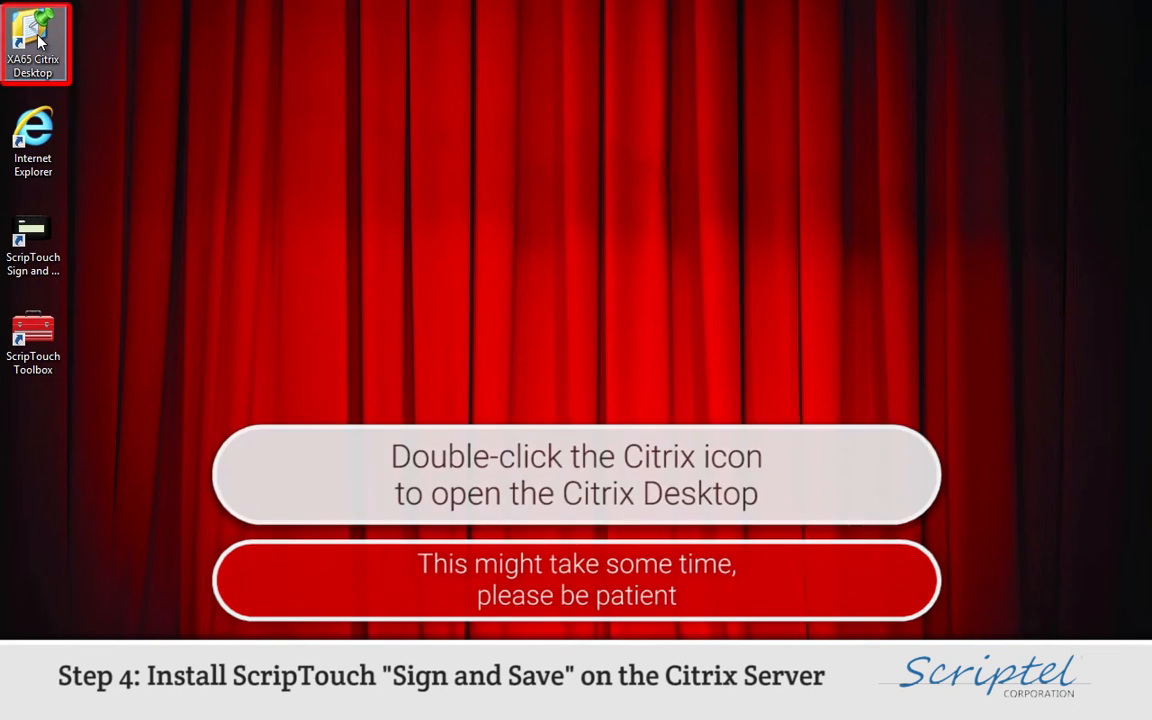
double_click(32, 40)
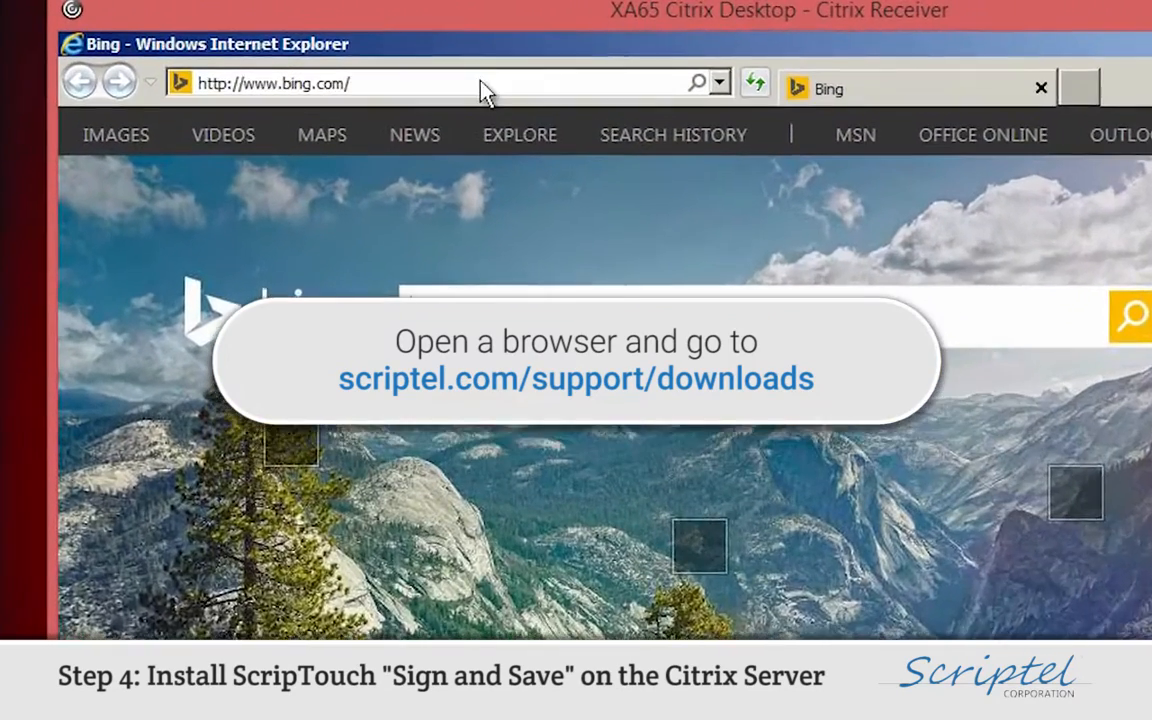
Go to scriptel.com/support/downloads to reach the ScripTouch Software Downloads page
type("scriptel.com/")
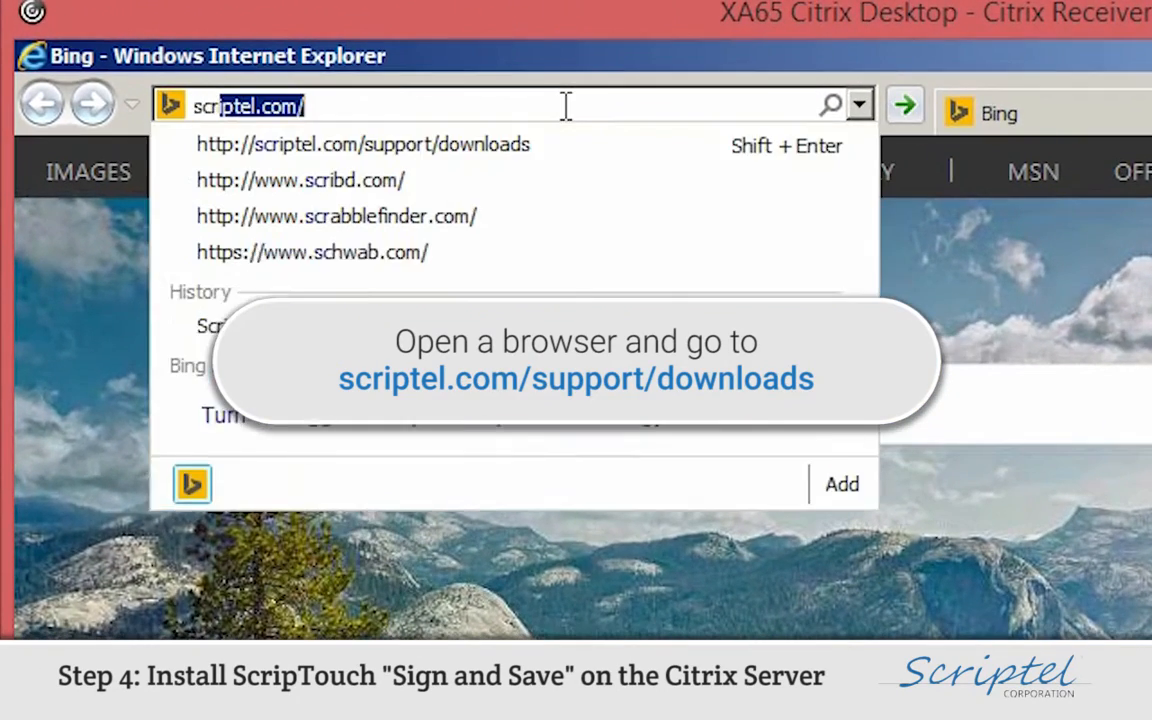
type("scriptel.com/")
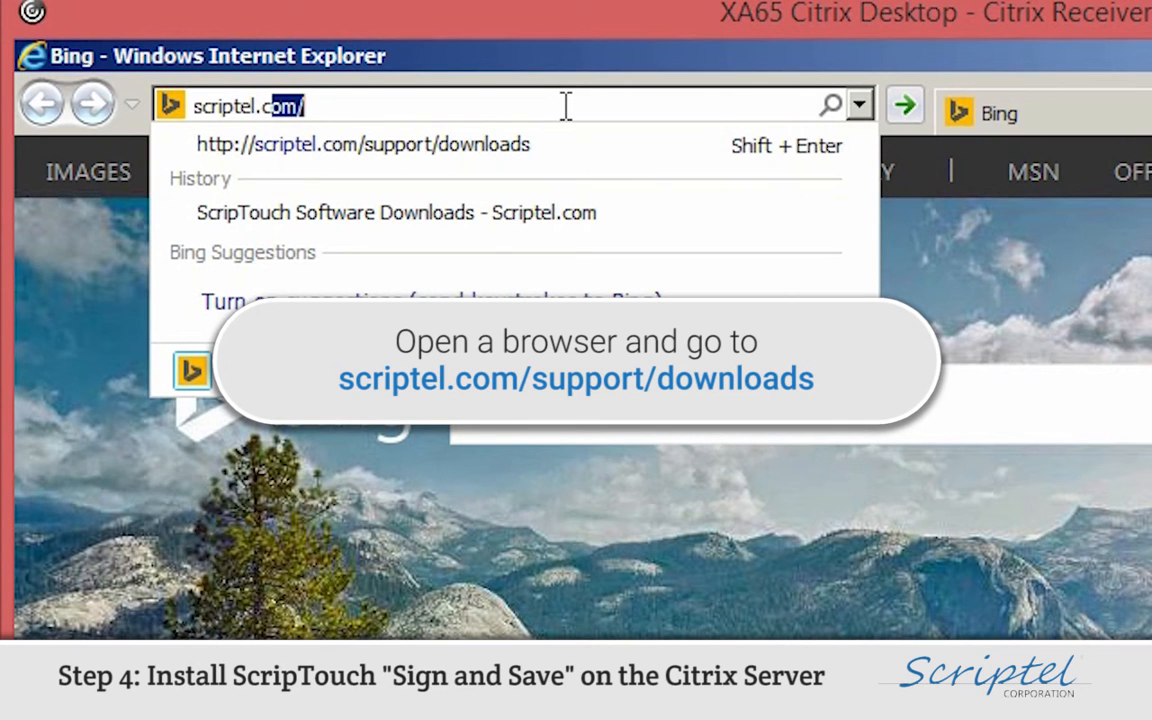
type("/support/downloads/")
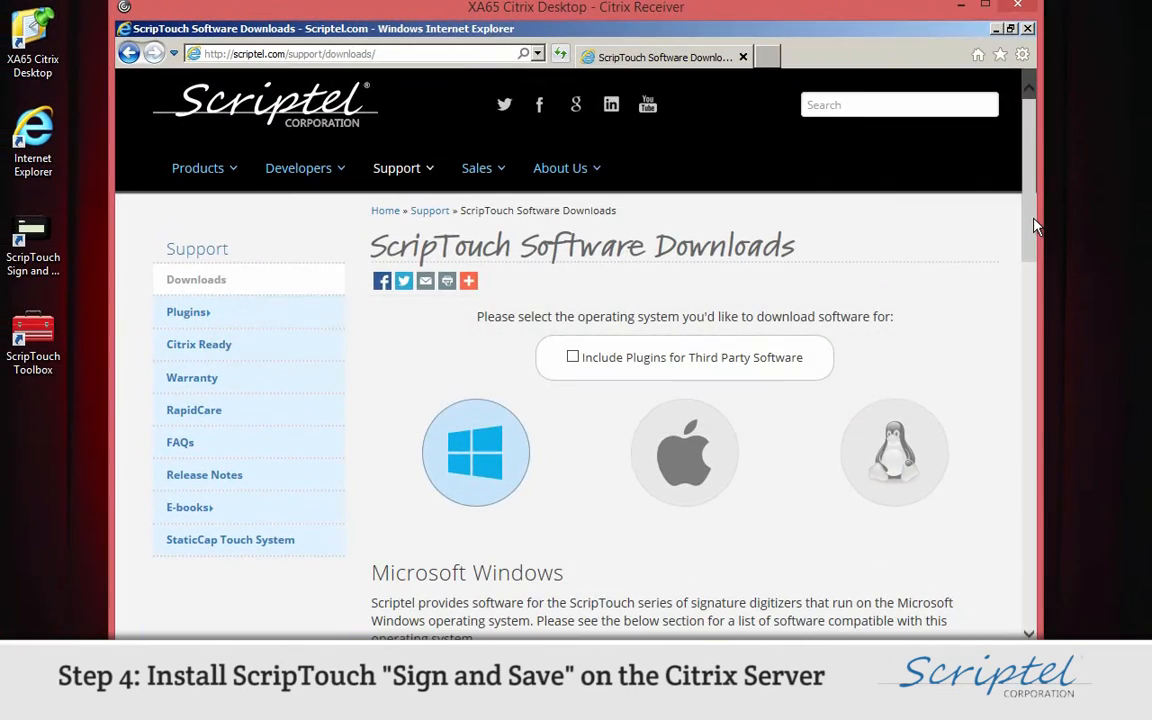
Download the Sign and Save with ScripTouch Remote installer and run it immediately
scroll("down", 3)
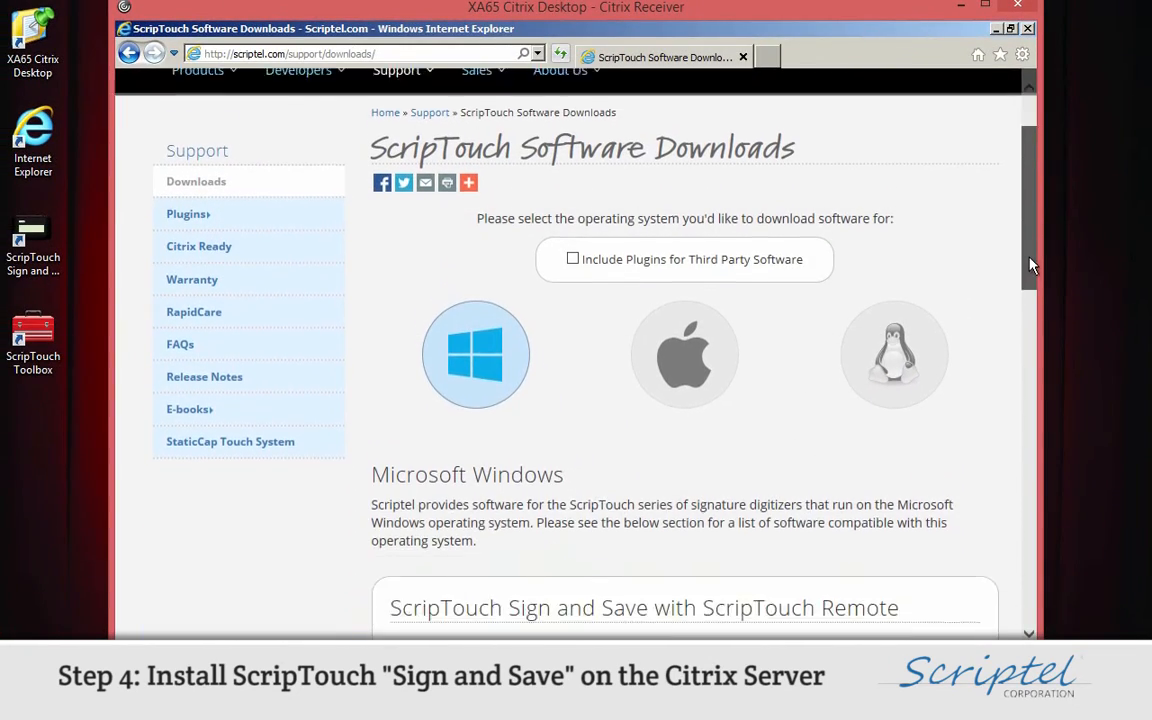
scroll("down", 3)
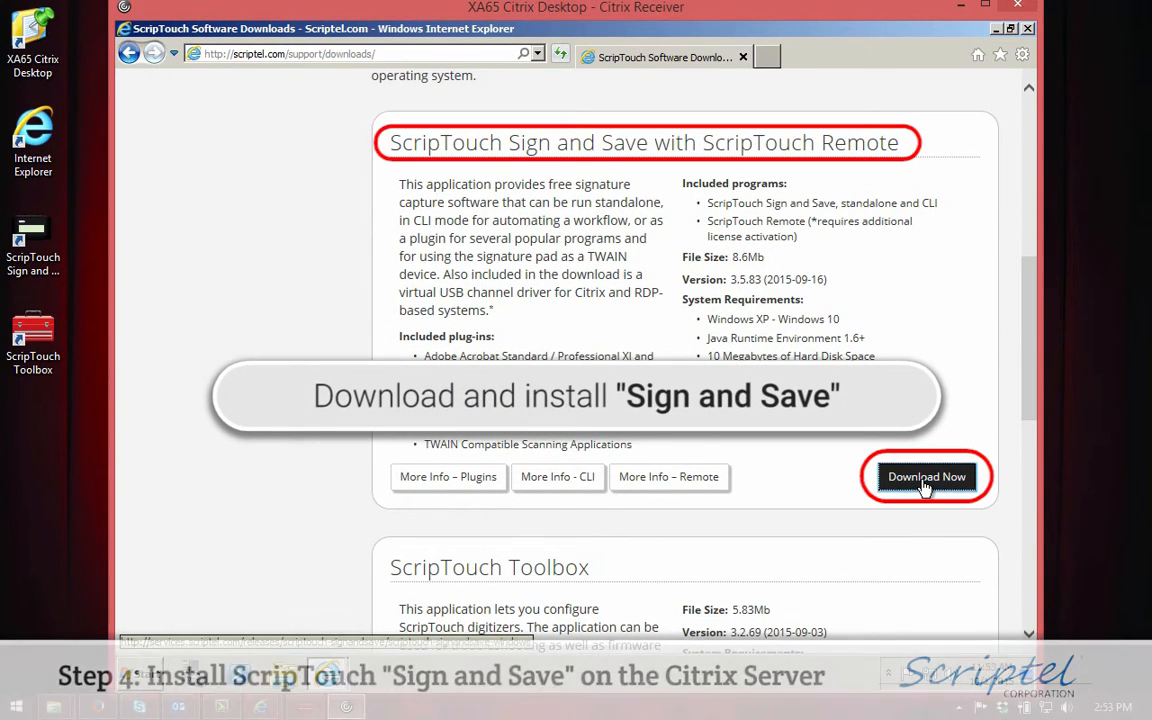
left_click(926, 476)
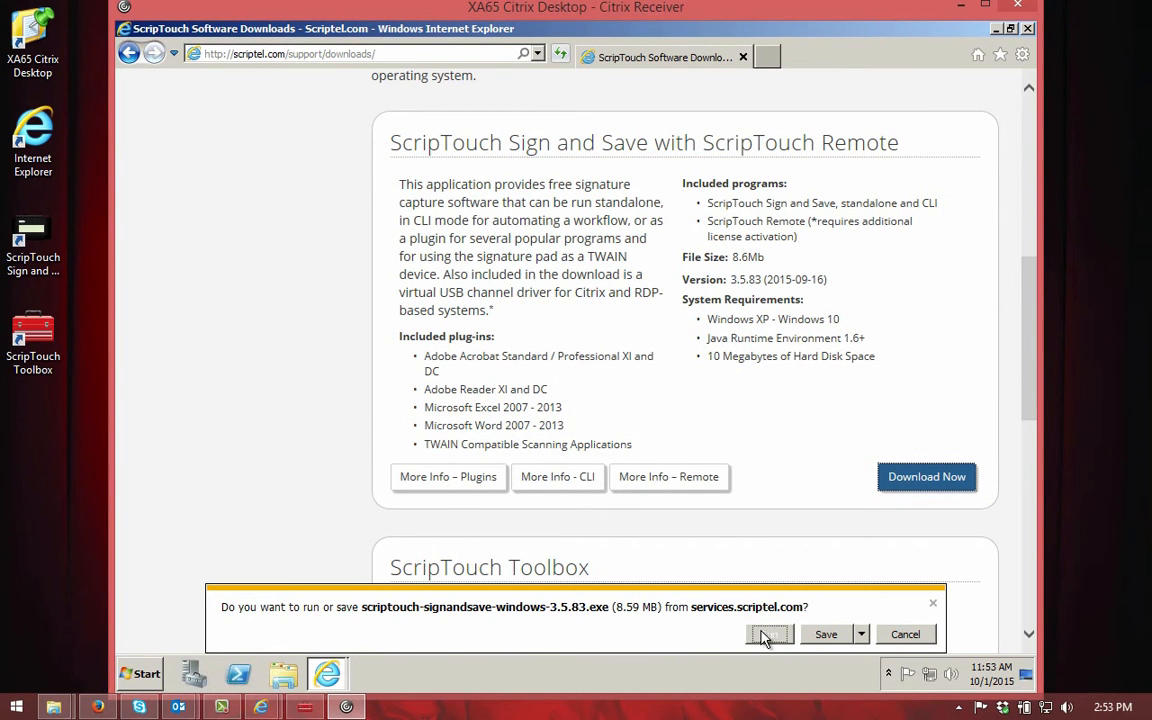
left_click(768, 634)
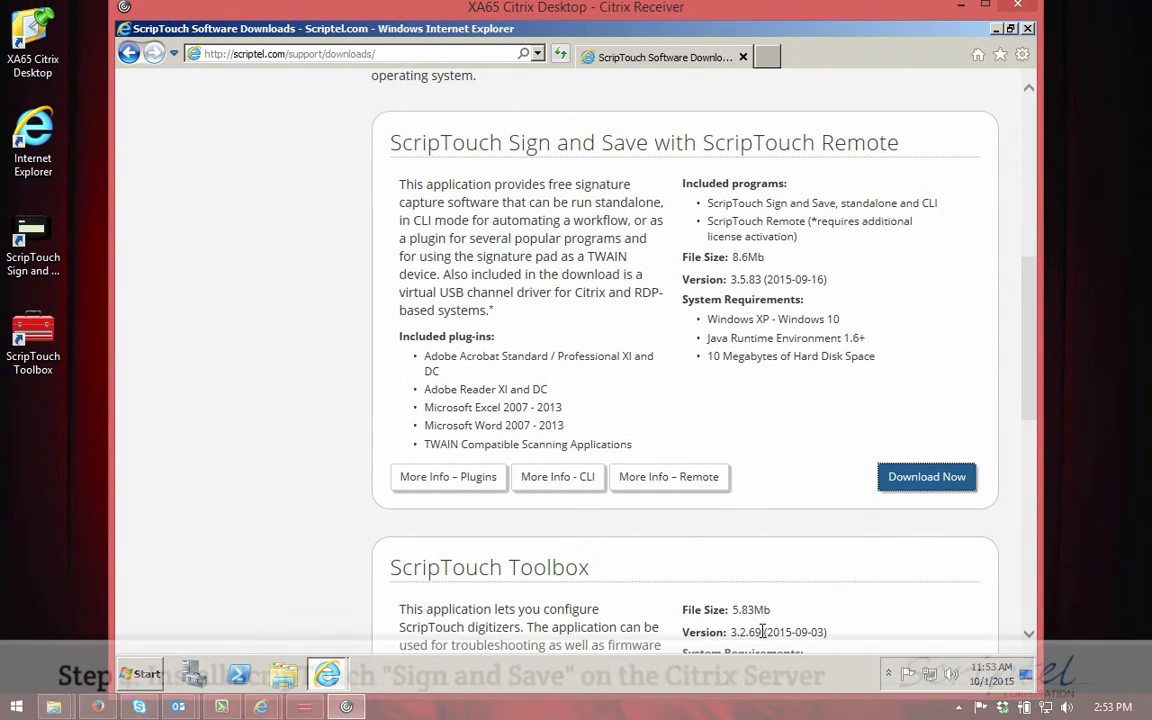
left_click(924, 476)
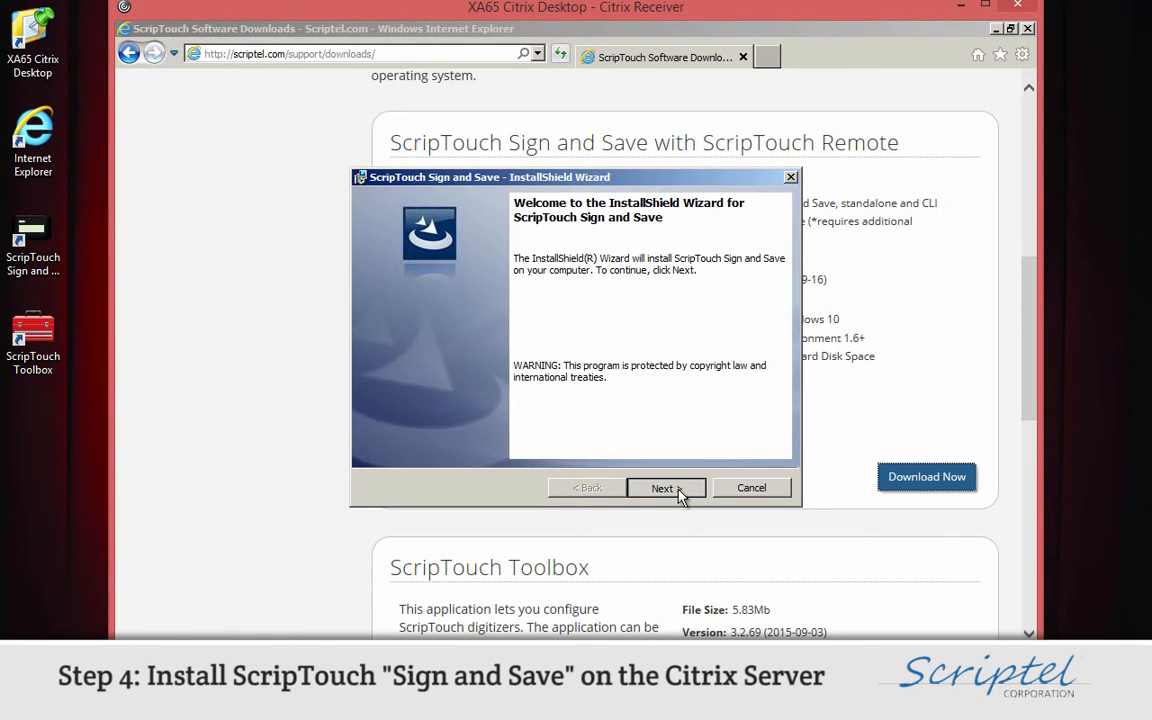
Accept the license agreement and keep the default customer information in the wizard
left_click(662, 488)
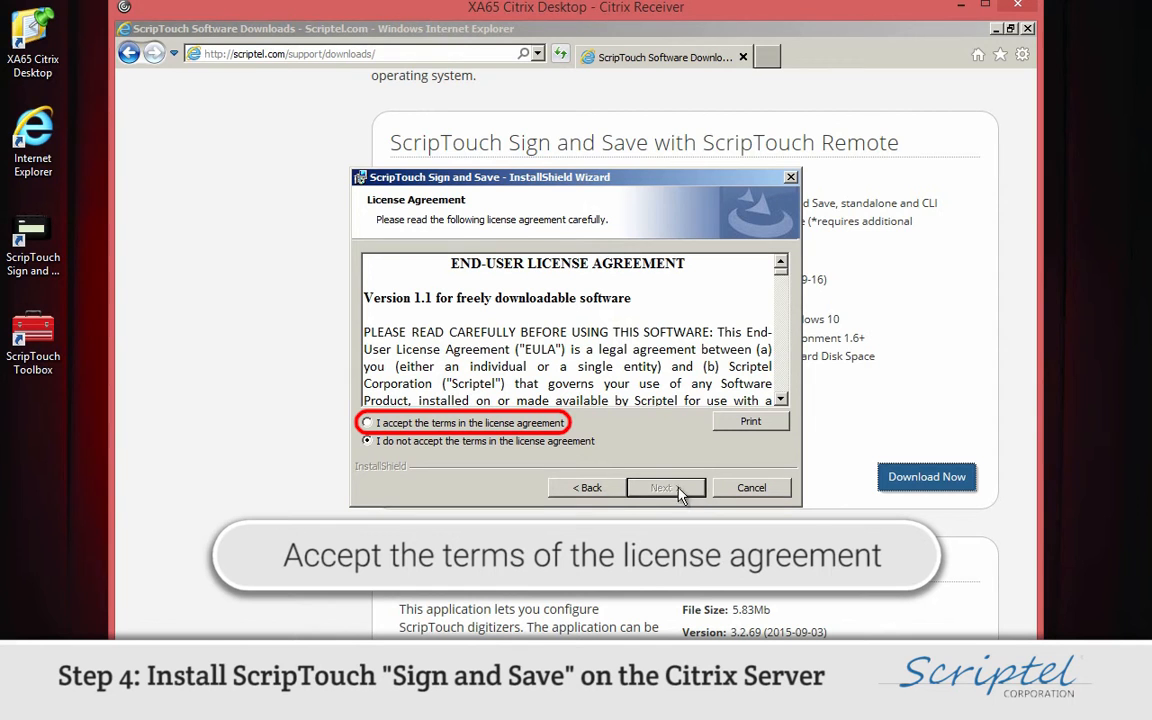
left_click(368, 422)
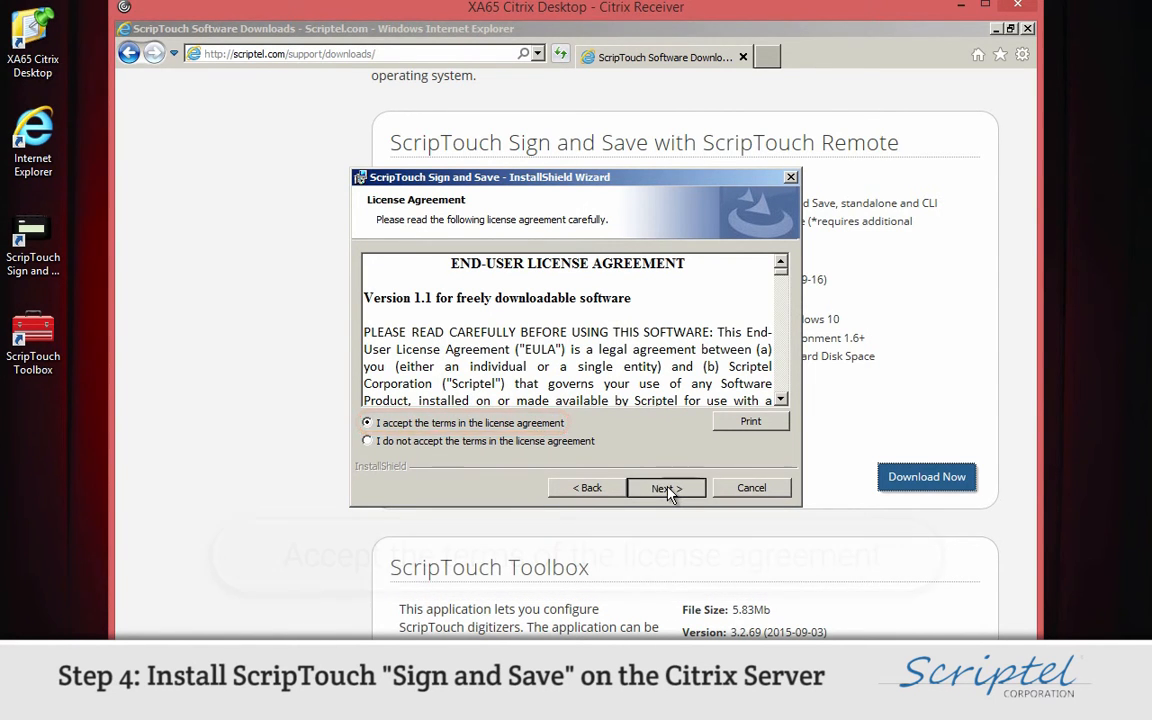
left_click(664, 488)
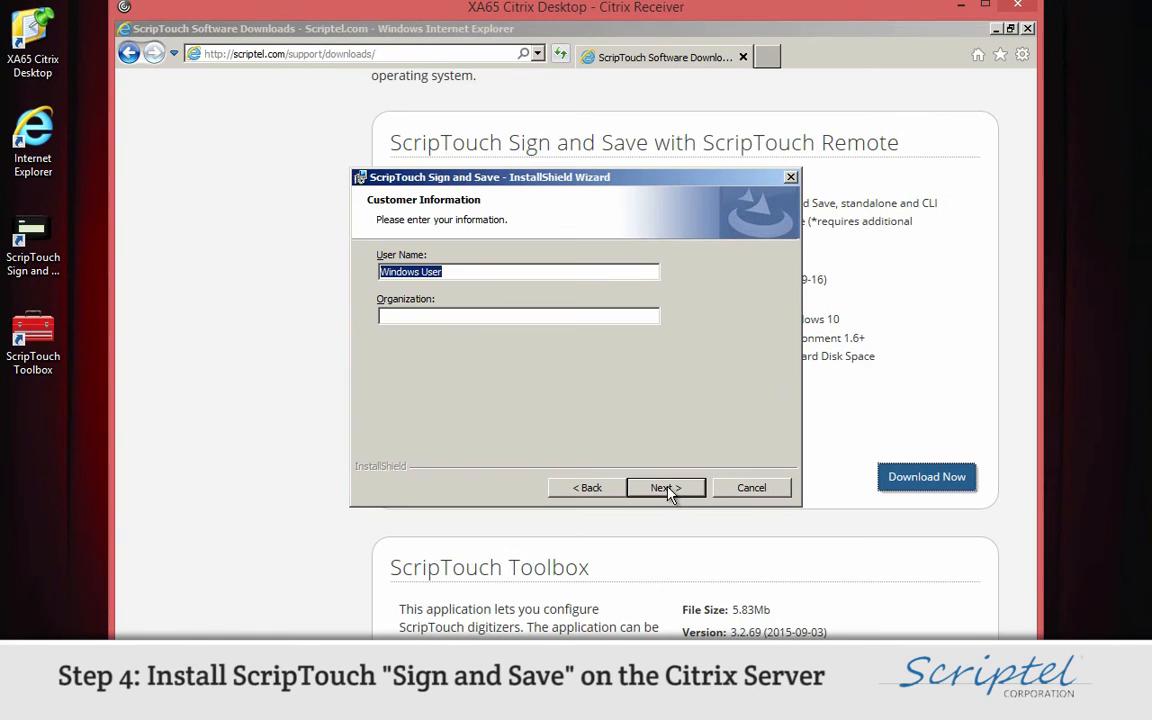
left_click(664, 488)
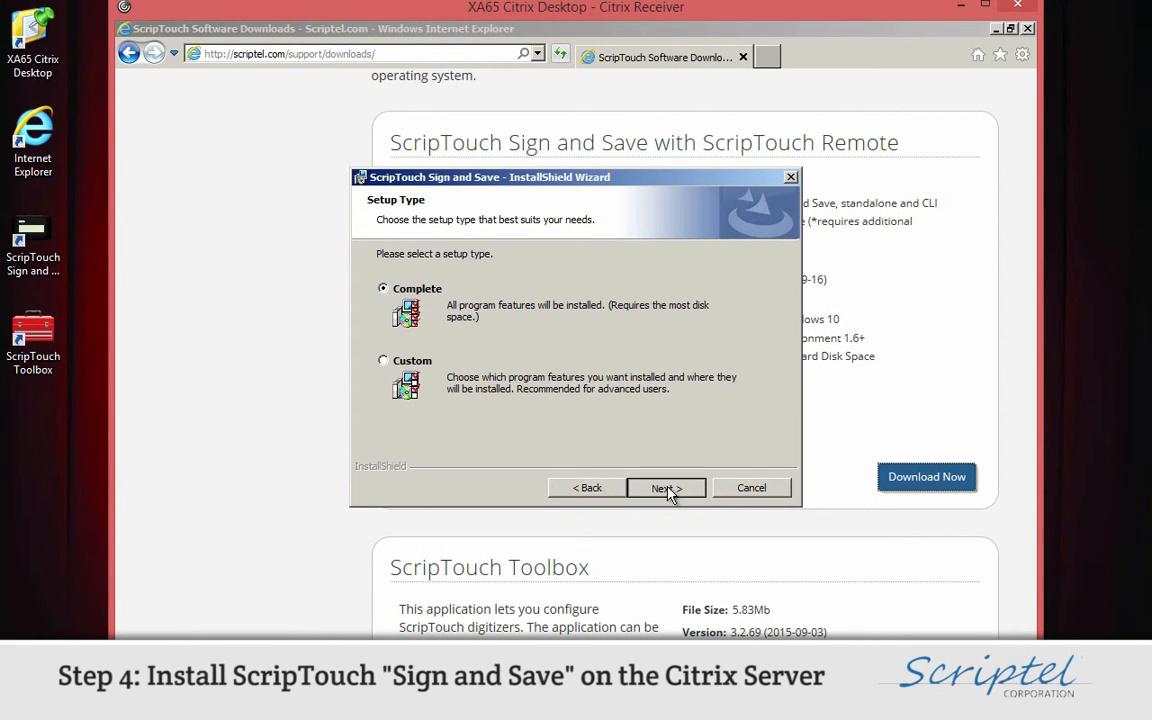
Install Sign and Save with the Complete setup type and finish the wizard
left_click(666, 488)
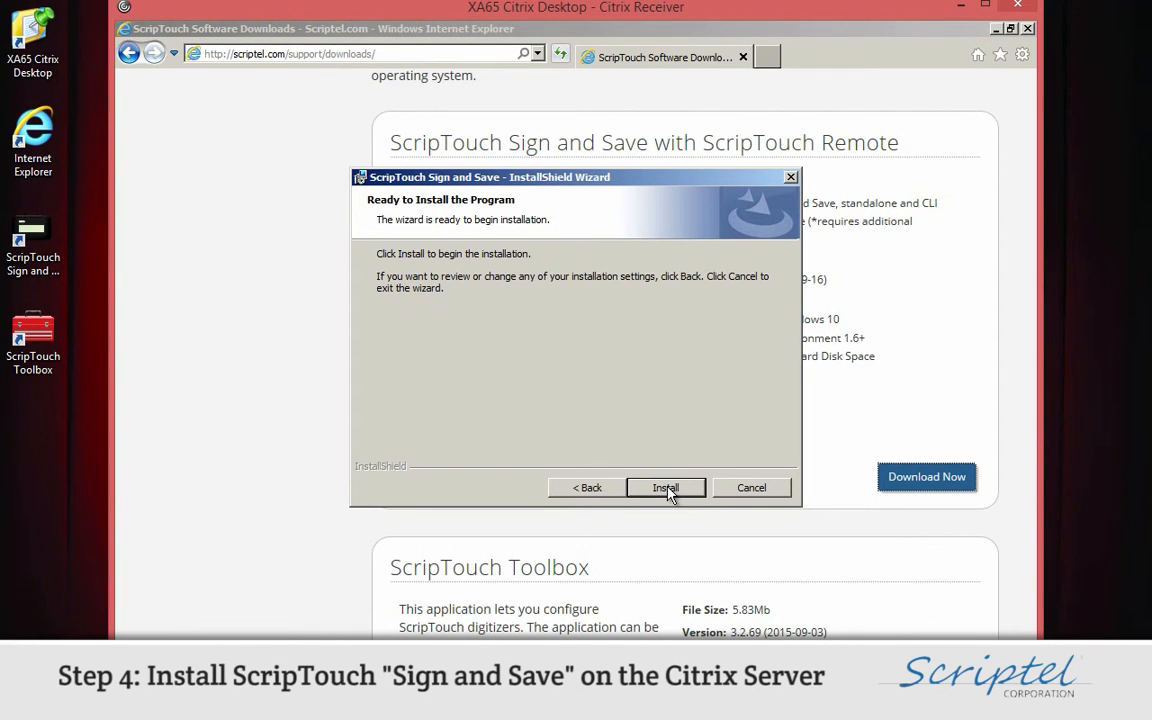
left_click(666, 488)
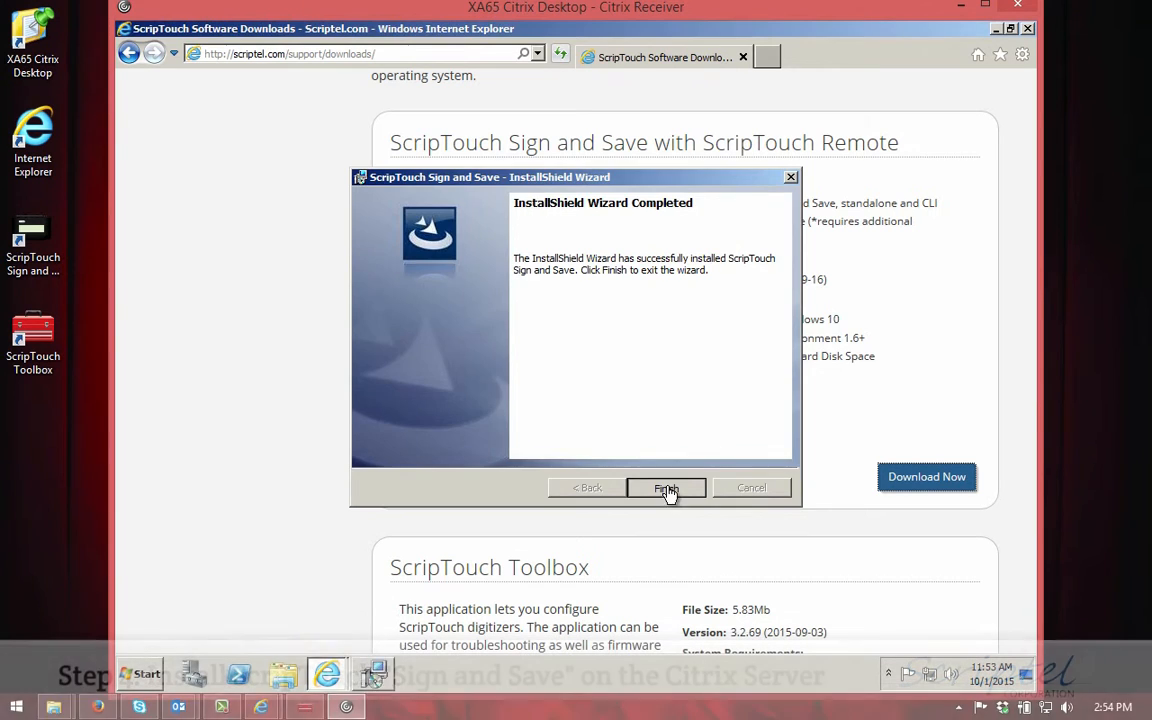
left_click(666, 488)
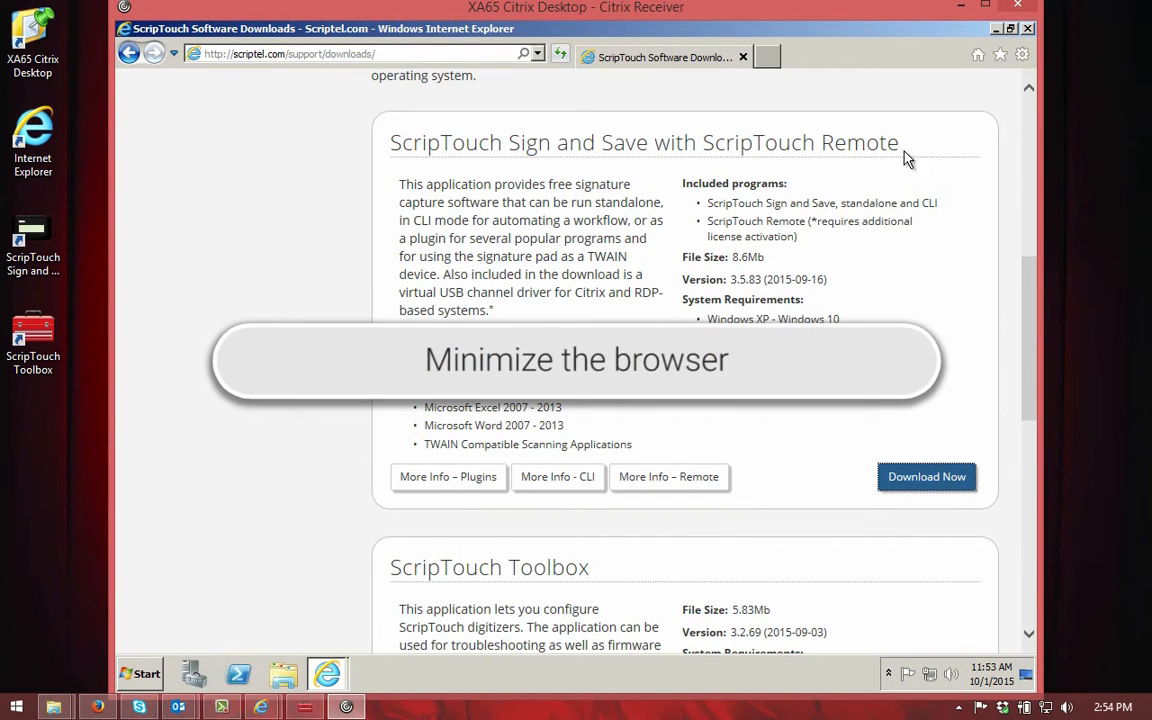
Minimize Internet Explorer to reveal the Citrix desktop with the Sign and Save shortcut
left_click(962, 28)
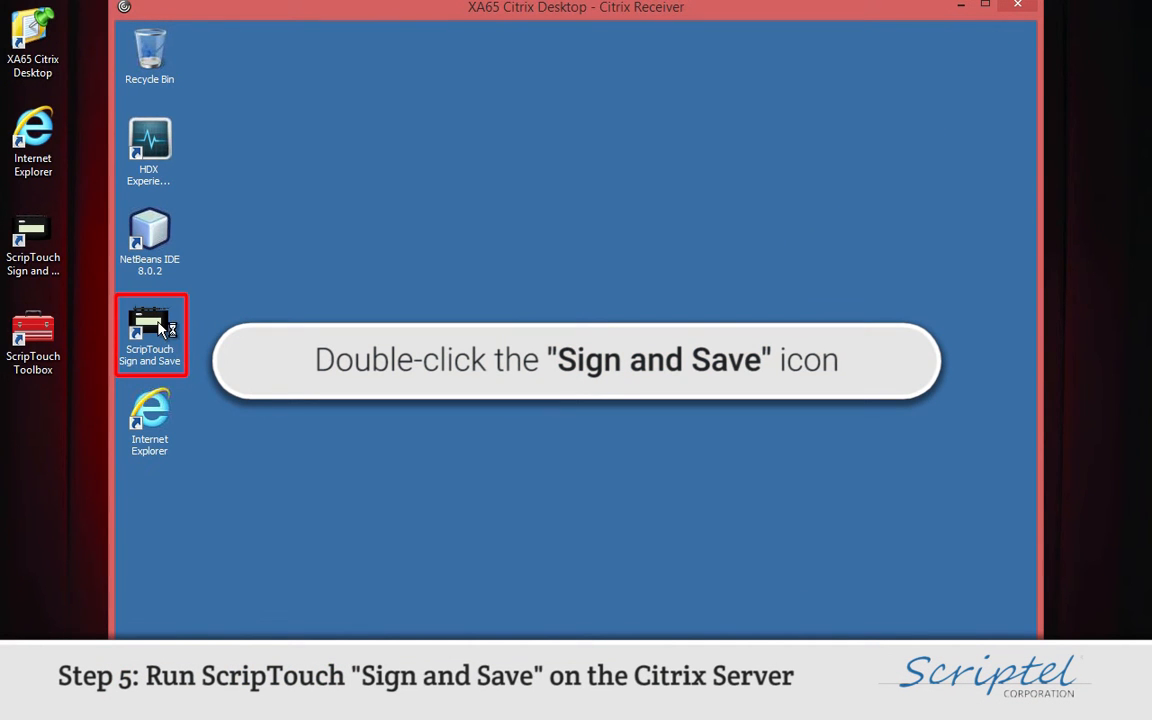
Start Sign and Save from its desktop shortcut so it connects to the ST1500 pad
double_click(148, 336)
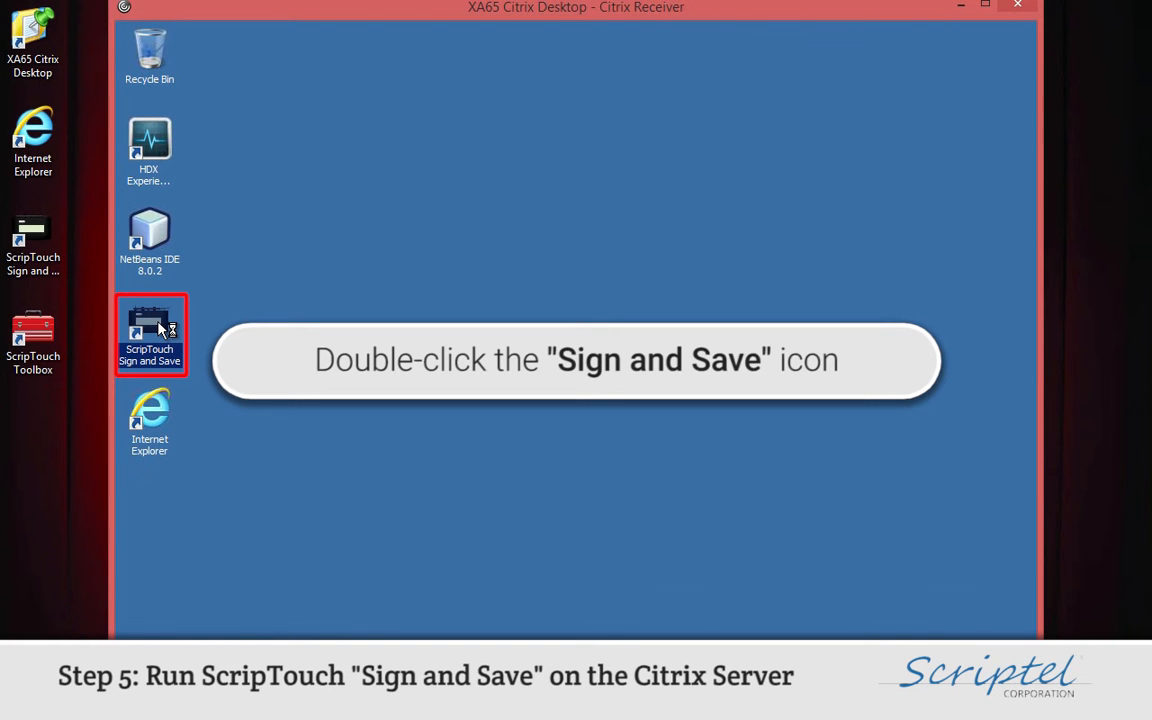
double_click(148, 330)
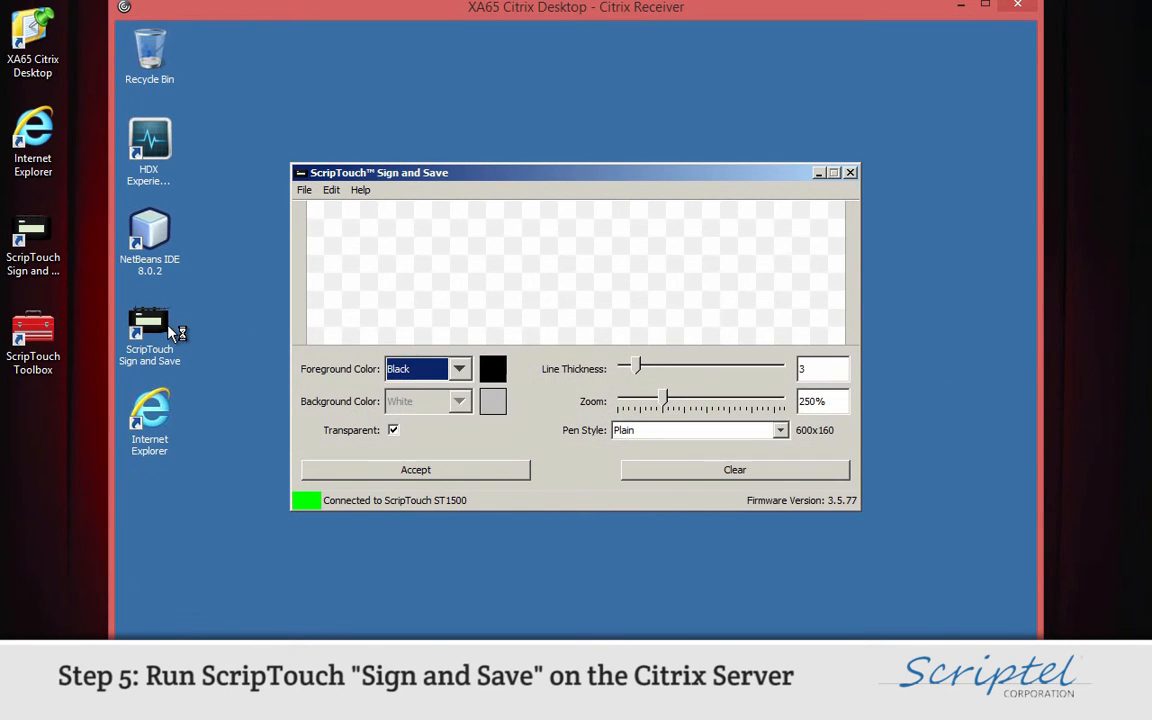
mouse_move(196, 344)
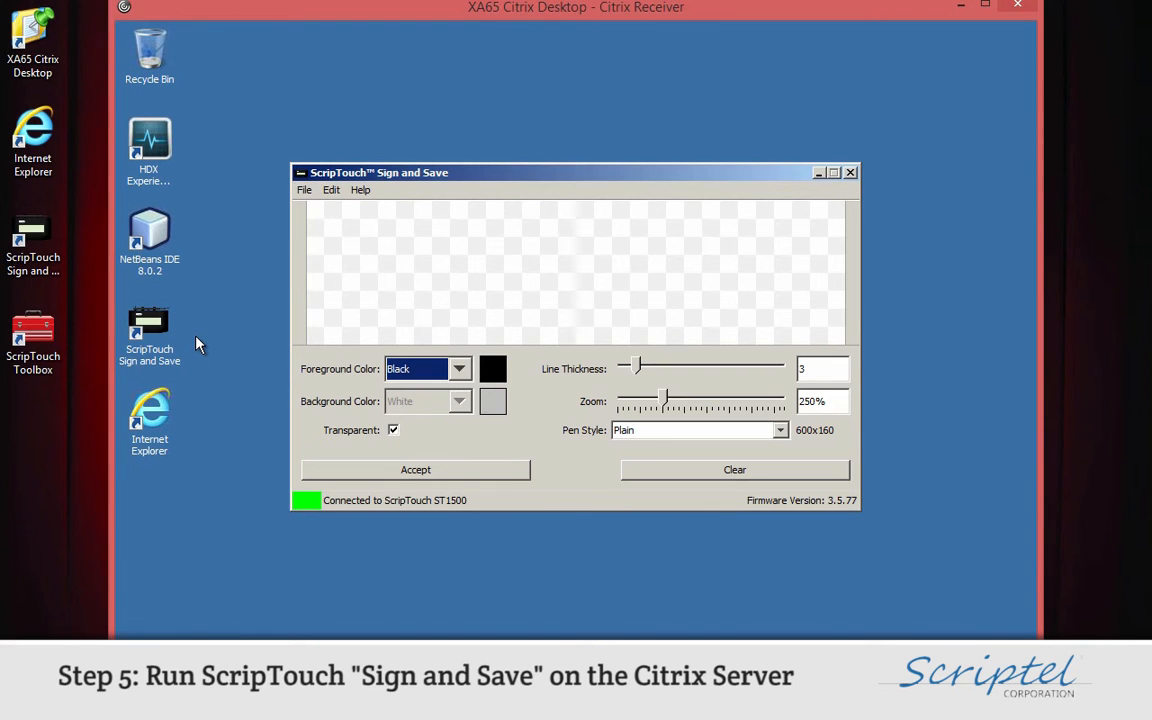